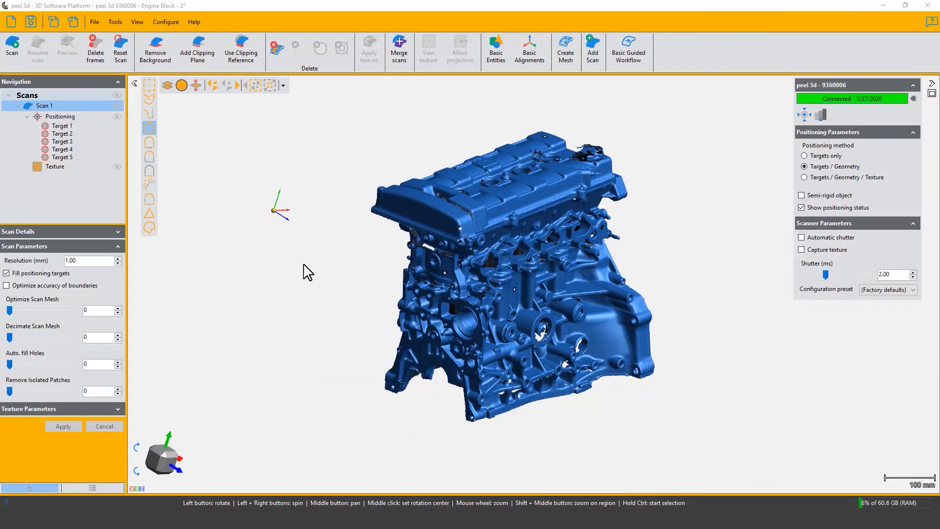
{"action": "mouse_move", "coordinate": [542, 289]}
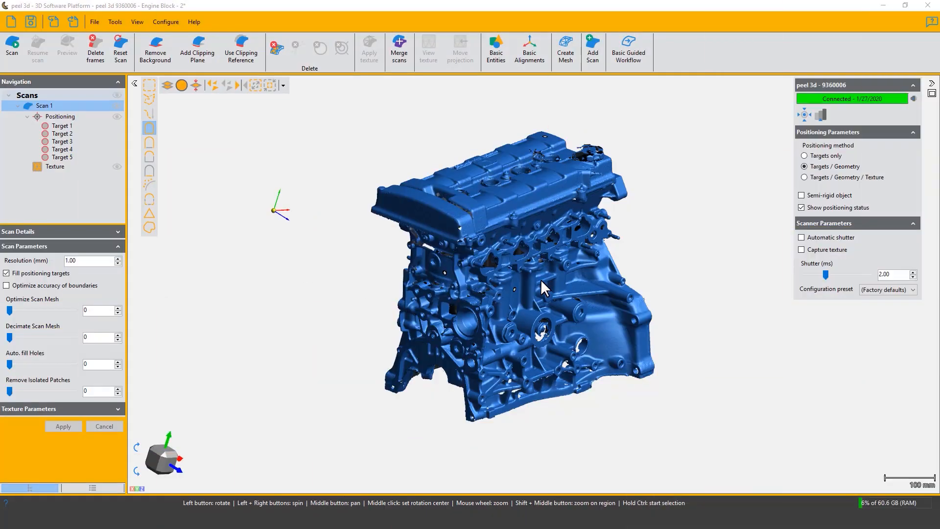
- Set scan resolution 0.80, Optimize and Decimate 10, Remove Isolated Patches 5, and create Mesh 1
{"action": "left_click_drag", "start_coordinate": [543, 286], "coordinate": [492, 272]}
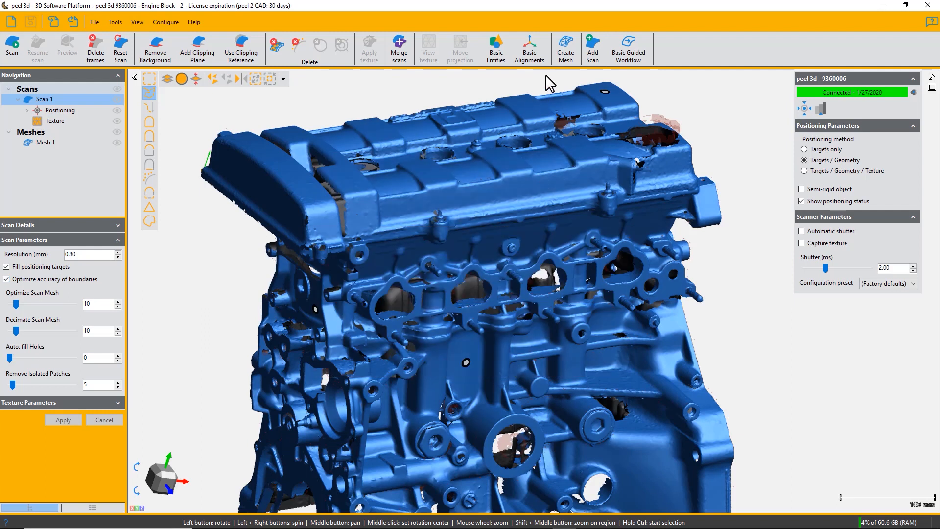
{"action": "mouse_move", "coordinate": [568, 52]}
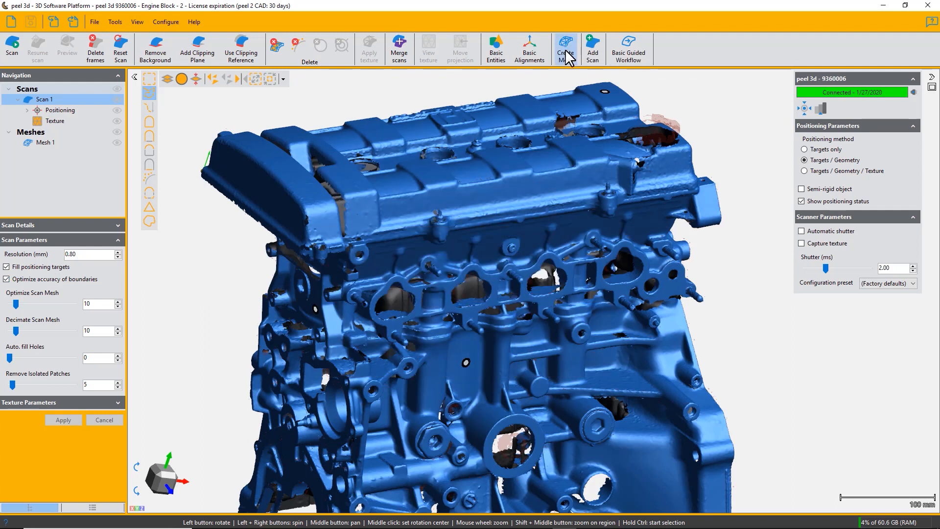
- Create Mesh 2 from the scan and delete the older Mesh 1
{"action": "left_click", "coordinate": [566, 43]}
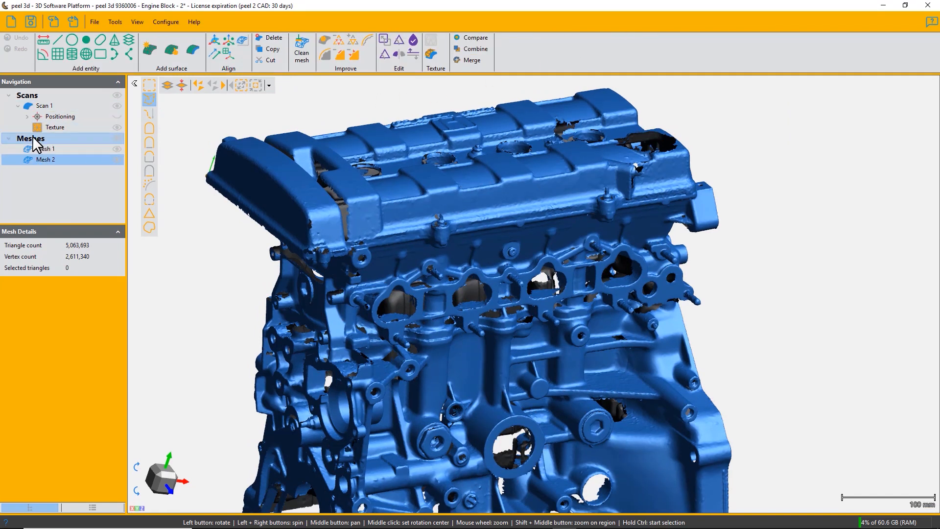
{"action": "left_click", "coordinate": [42, 148]}
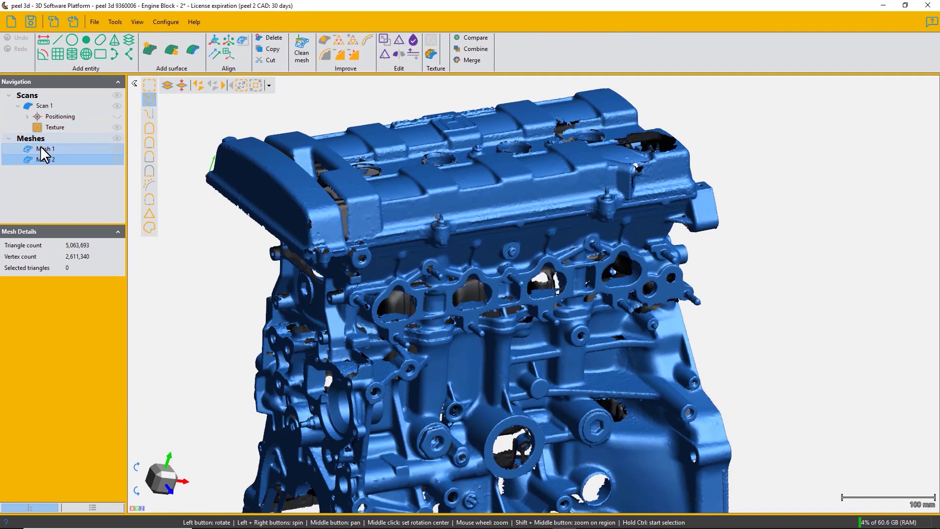
{"action": "right_click", "coordinate": [39, 149]}
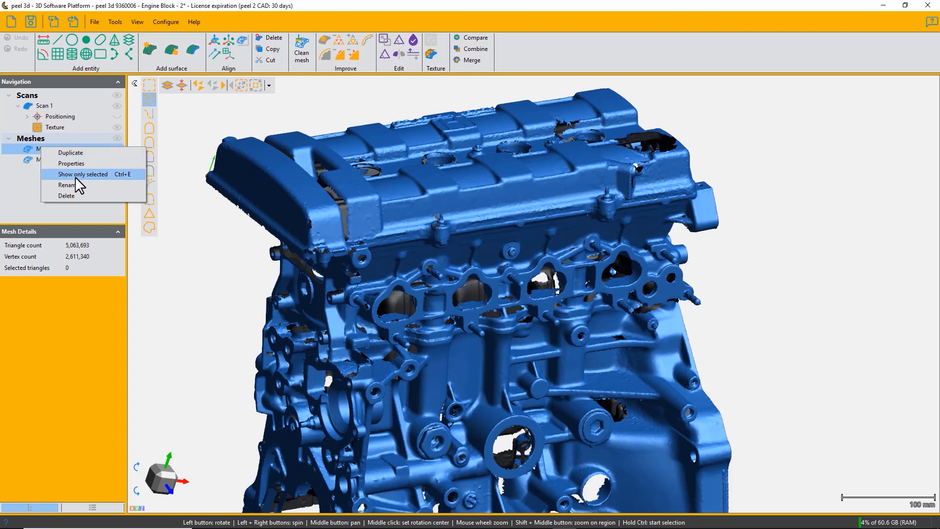
{"action": "left_click", "coordinate": [66, 196]}
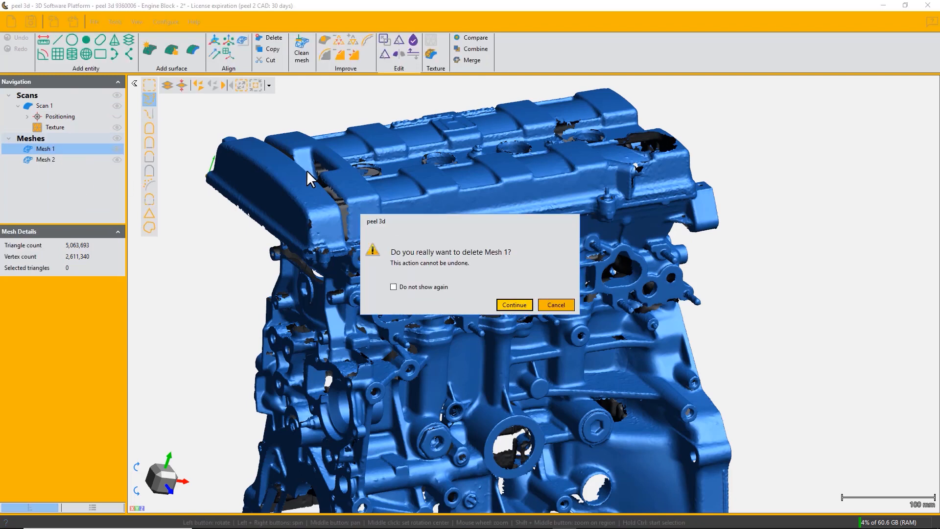
{"action": "left_click", "coordinate": [514, 305]}
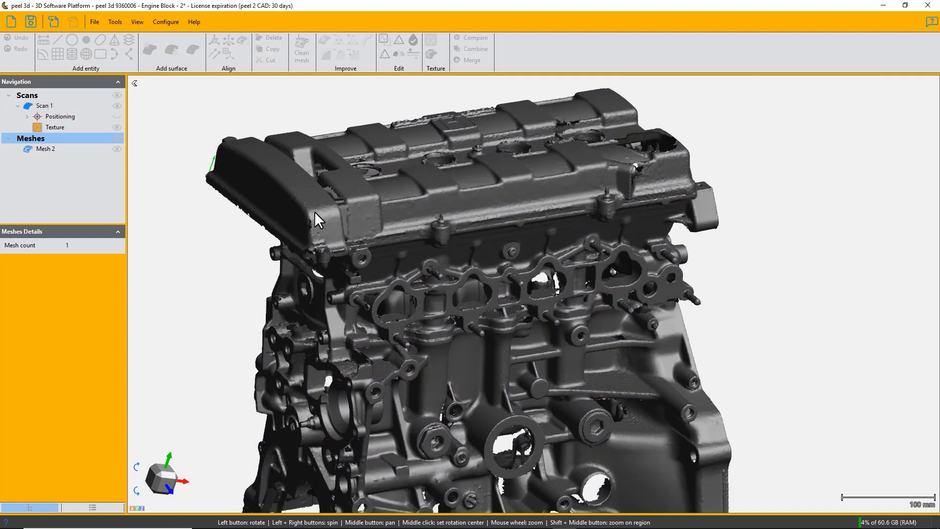
- Select Mesh 2 and toggle off the original scan's visibility
{"action": "left_click", "coordinate": [45, 149]}
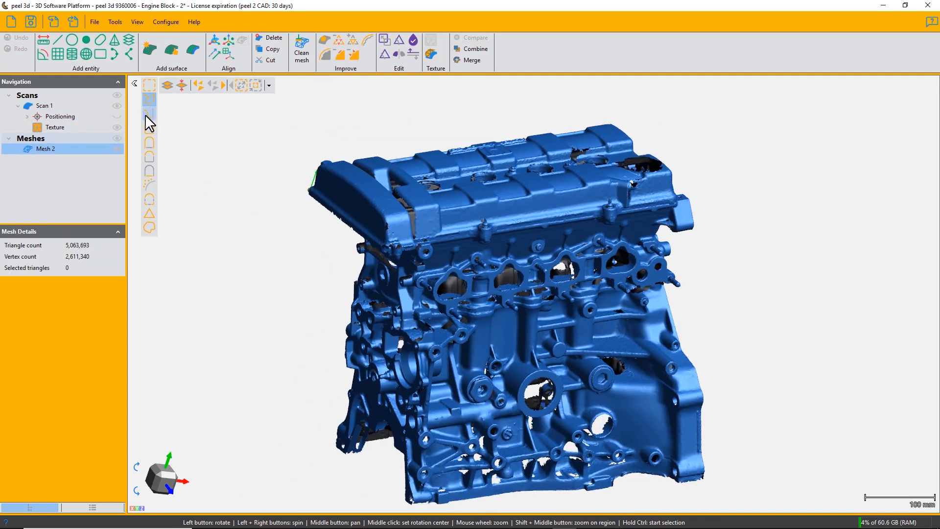
{"action": "left_click", "coordinate": [43, 105]}
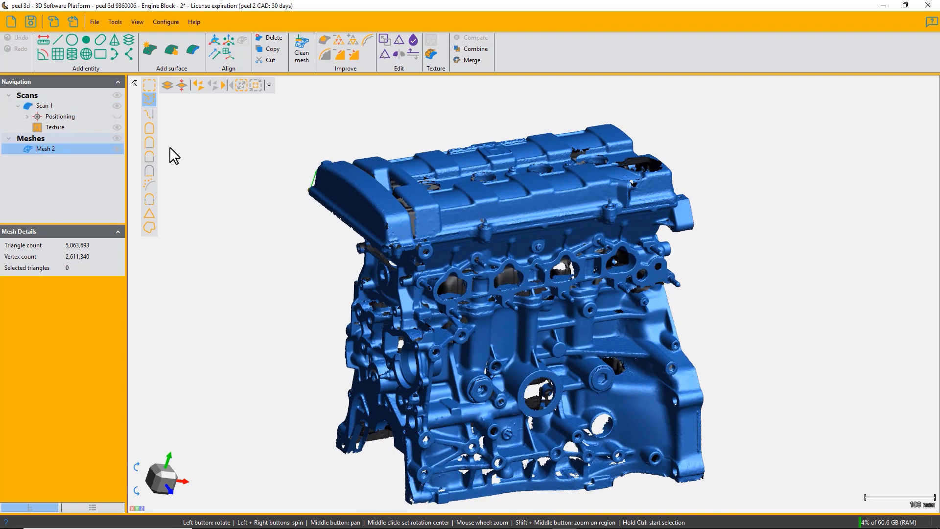
{"action": "left_click", "coordinate": [44, 105]}
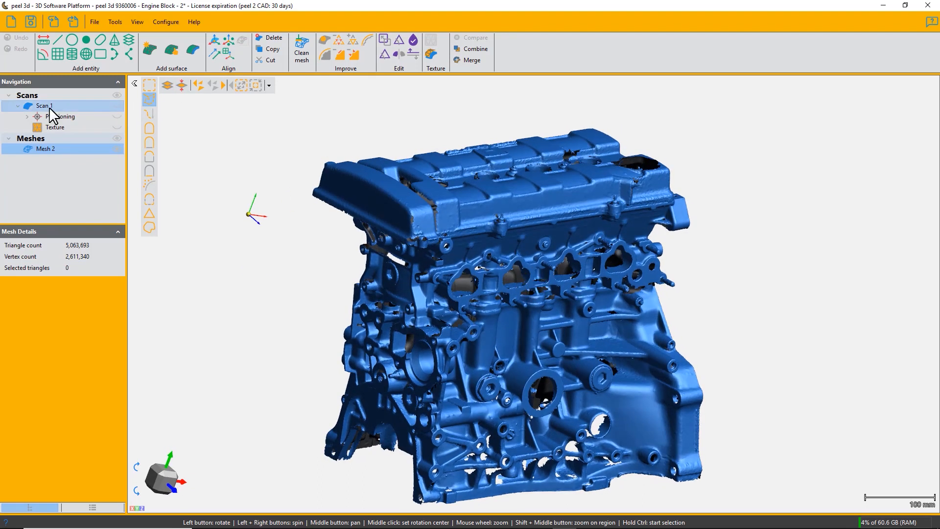
{"action": "mouse_move", "coordinate": [307, 59]}
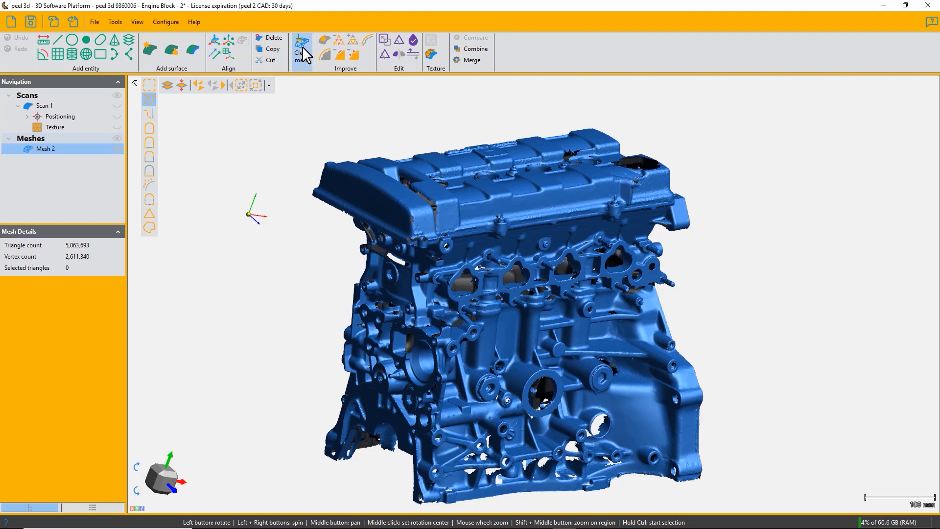
{"action": "mouse_move", "coordinate": [304, 46]}
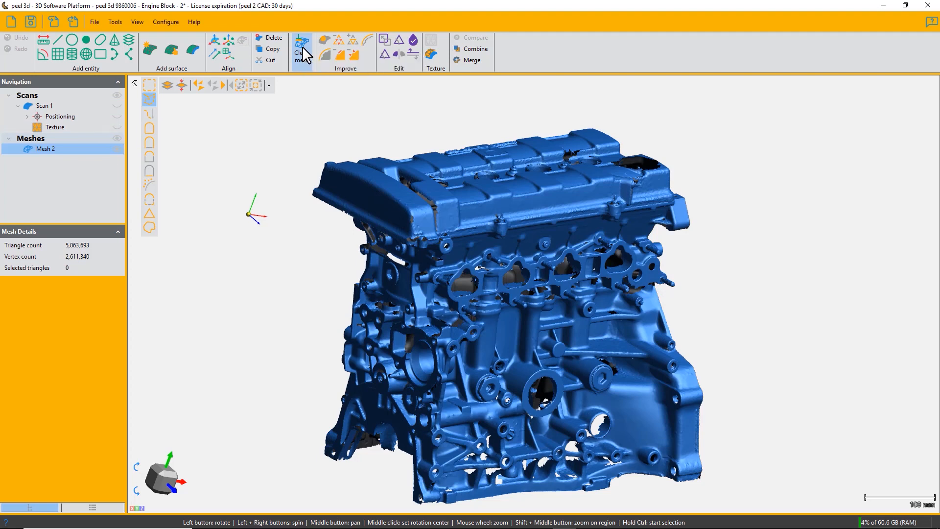
- Open Clean mesh and zoom in on the 5,321 spikes, 414 self-intersections and 55 holes
{"action": "left_click", "coordinate": [301, 46]}
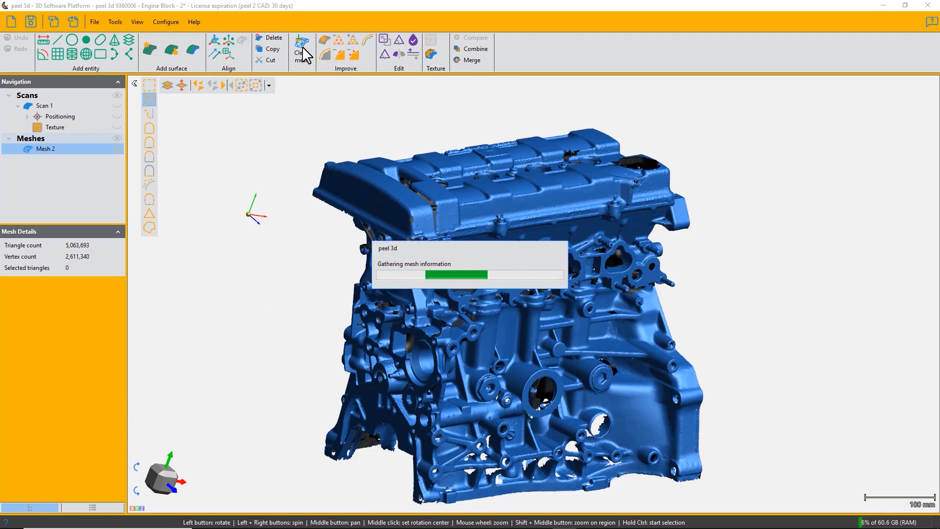
{"action": "left_click", "coordinate": [303, 49]}
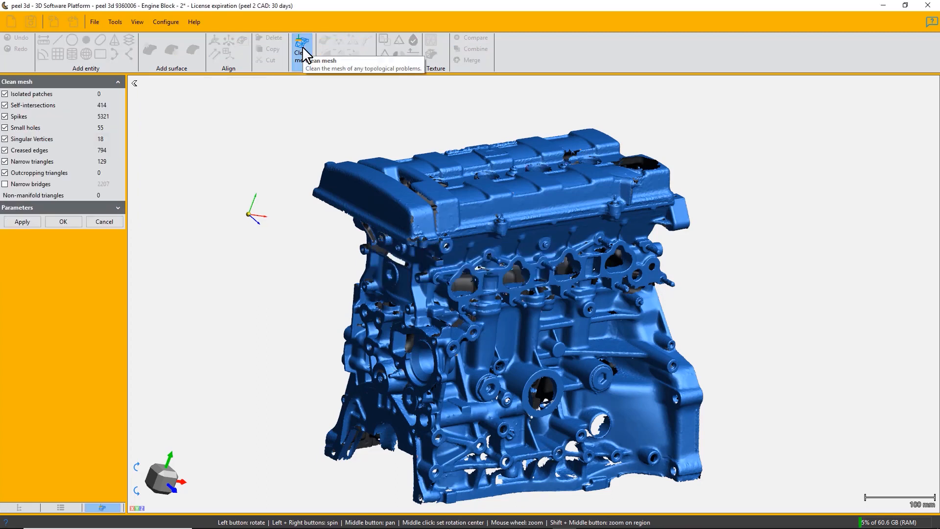
{"action": "mouse_move", "coordinate": [194, 81]}
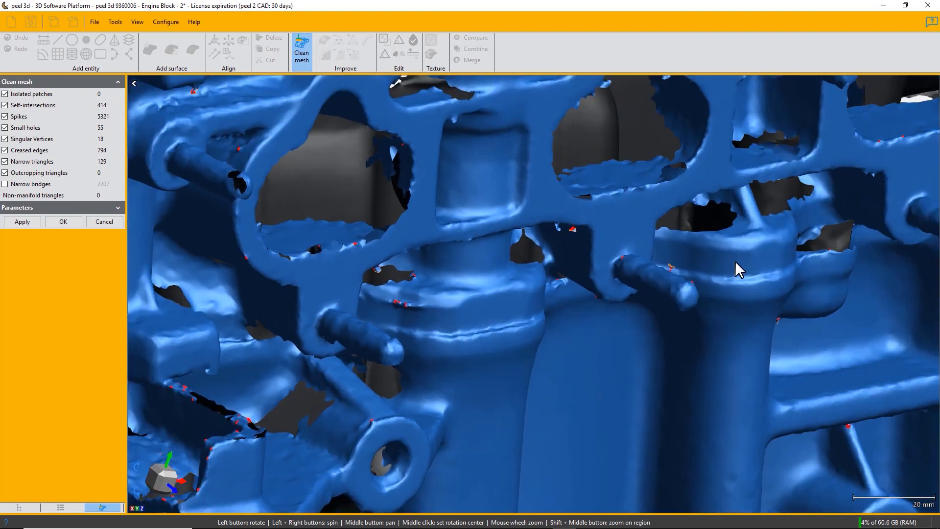
{"action": "scroll", "scroll_direction": "up", "scroll_amount": 3}
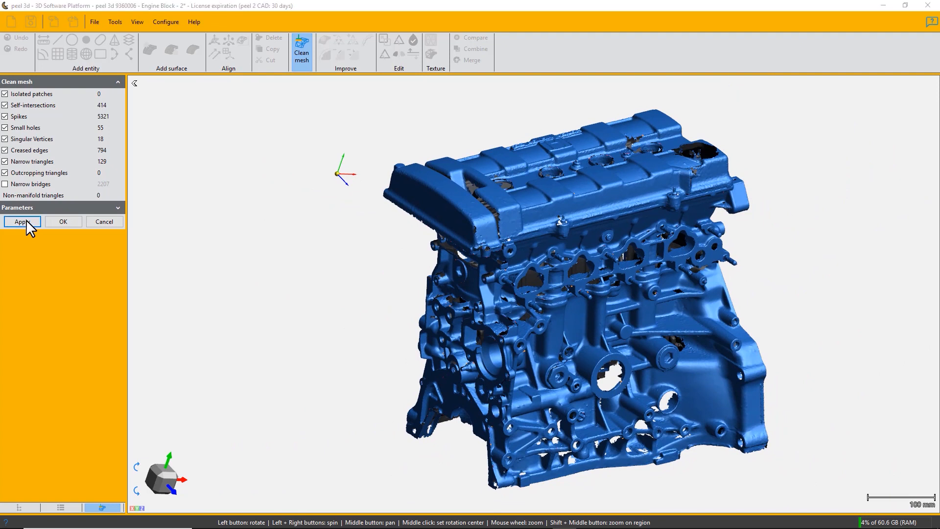
- Apply all Clean mesh repairs and confirm, leaving 5,055,437 triangles
{"action": "left_click", "coordinate": [23, 222]}
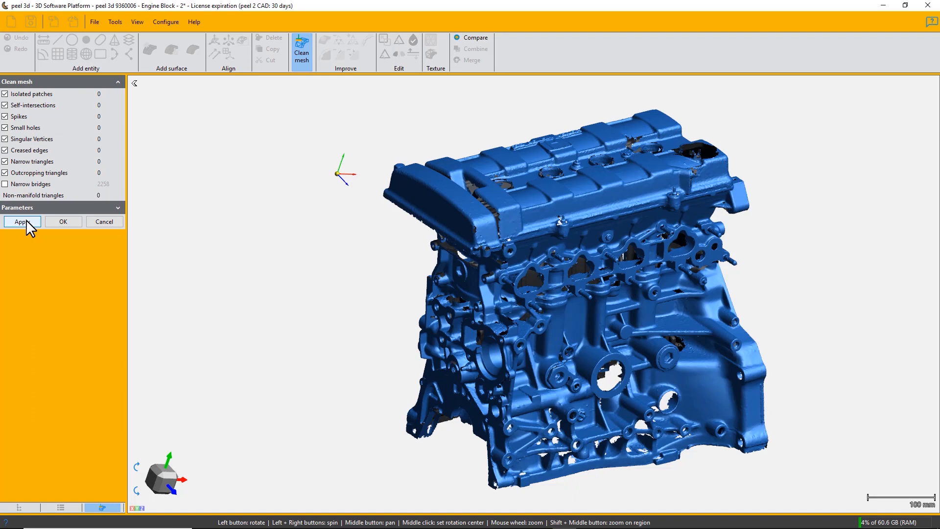
{"action": "mouse_move", "coordinate": [52, 223]}
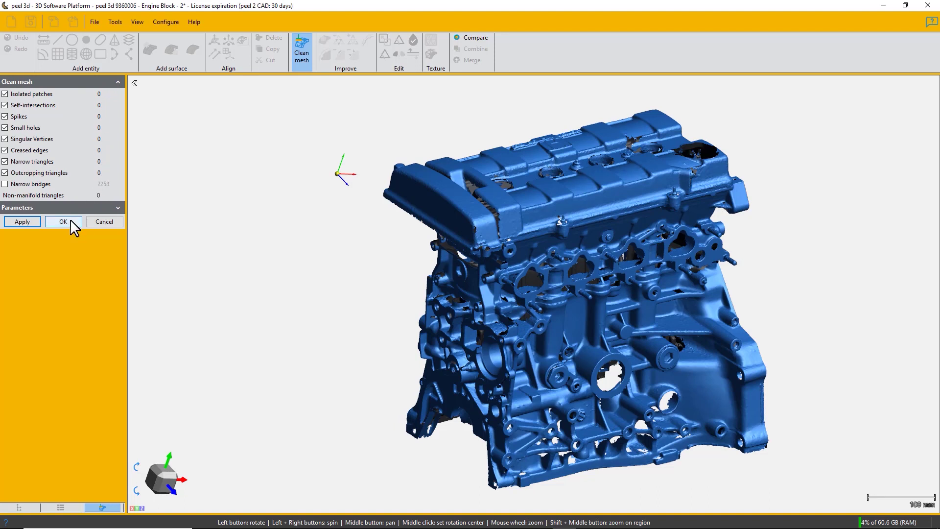
{"action": "left_click", "coordinate": [63, 222]}
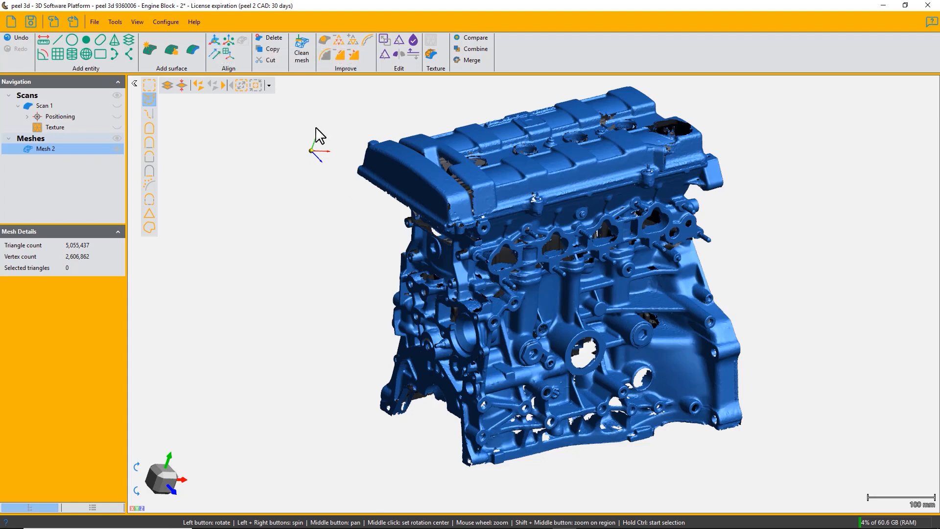
{"action": "mouse_move", "coordinate": [370, 171]}
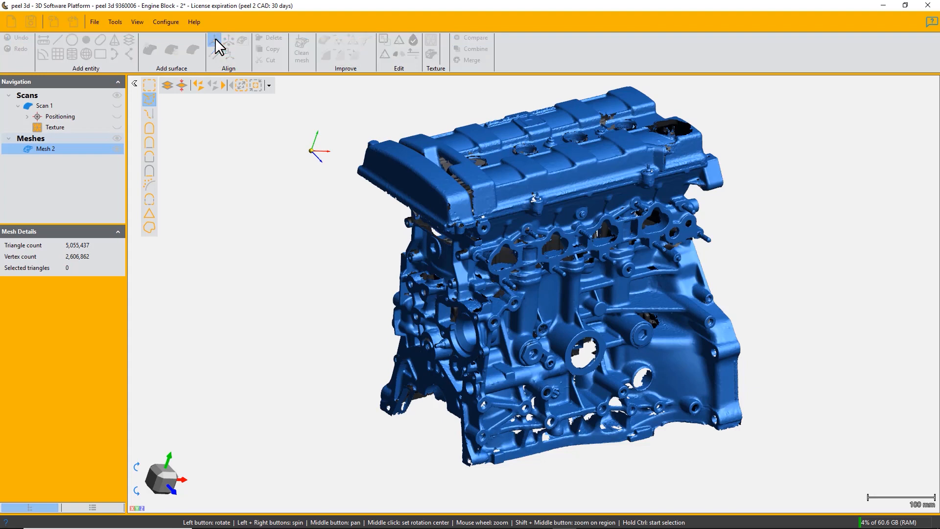
- Rotate and reposition the Alignment 2 axes on the engine block with the gizmo, then finish
{"action": "left_click", "coordinate": [213, 40]}
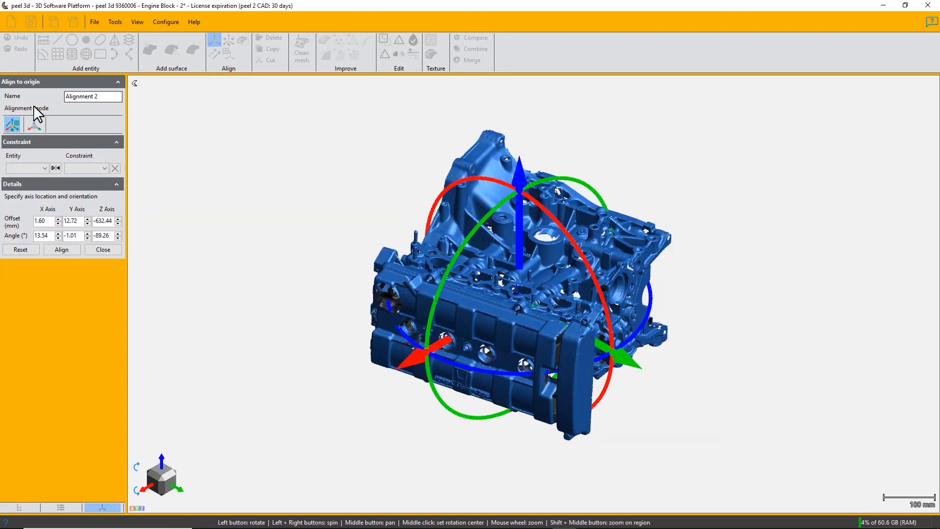
{"action": "left_click", "coordinate": [34, 125]}
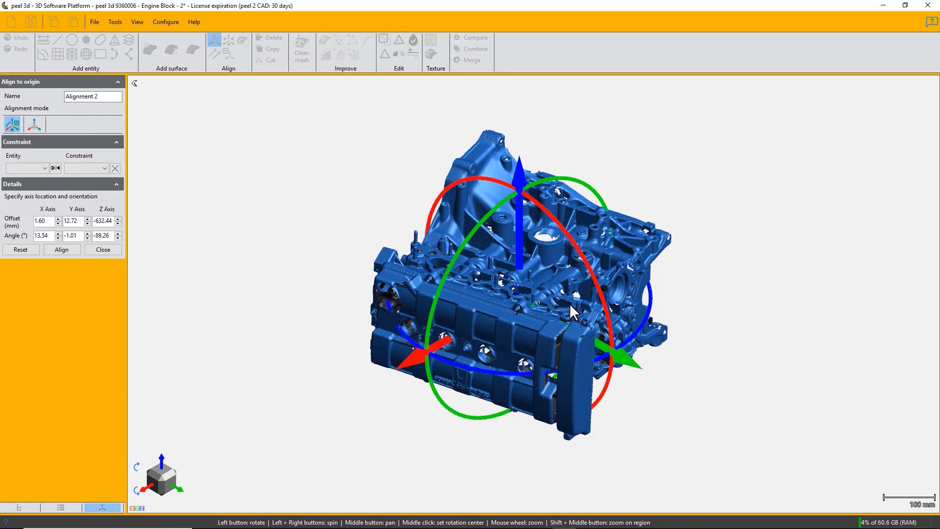
{"action": "mouse_move", "coordinate": [758, 271]}
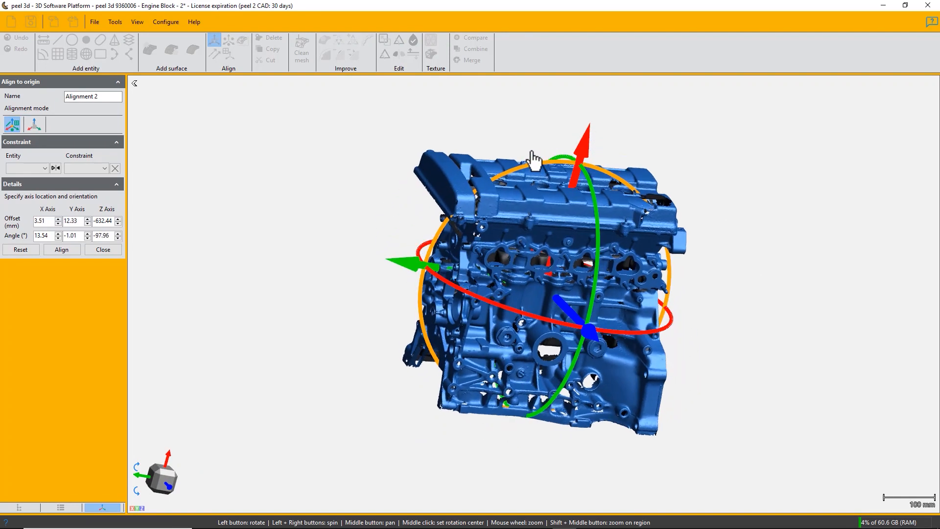
{"action": "left_click_drag", "start_coordinate": [534, 156], "coordinate": [550, 150]}
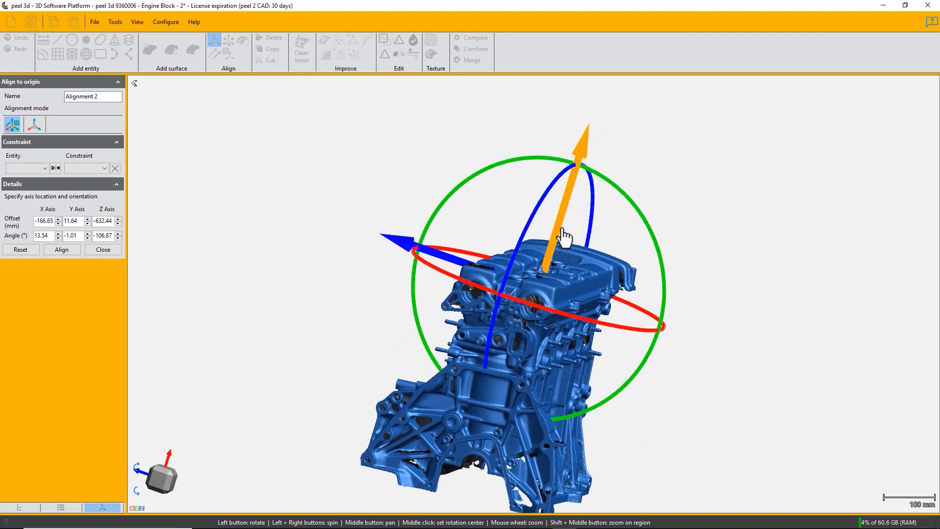
{"action": "left_click_drag", "start_coordinate": [564, 235], "coordinate": [730, 282]}
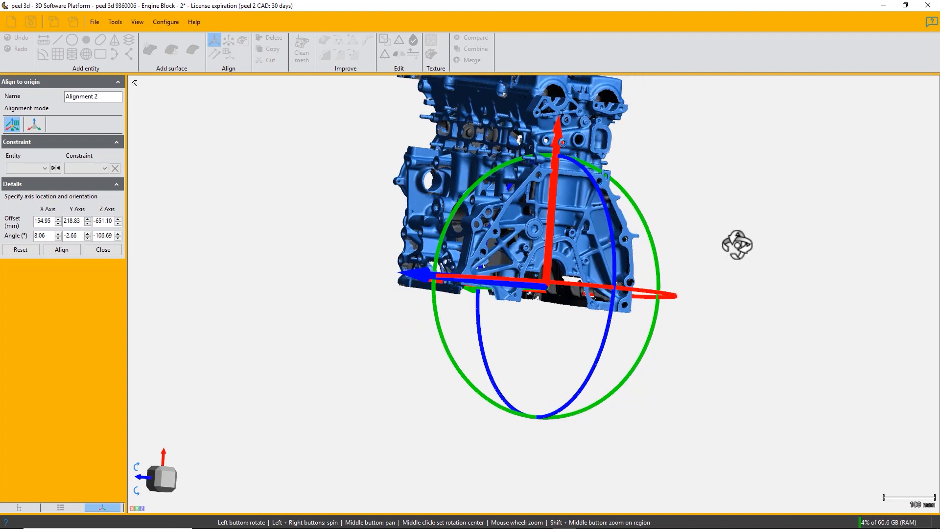
{"action": "left_click", "coordinate": [62, 249]}
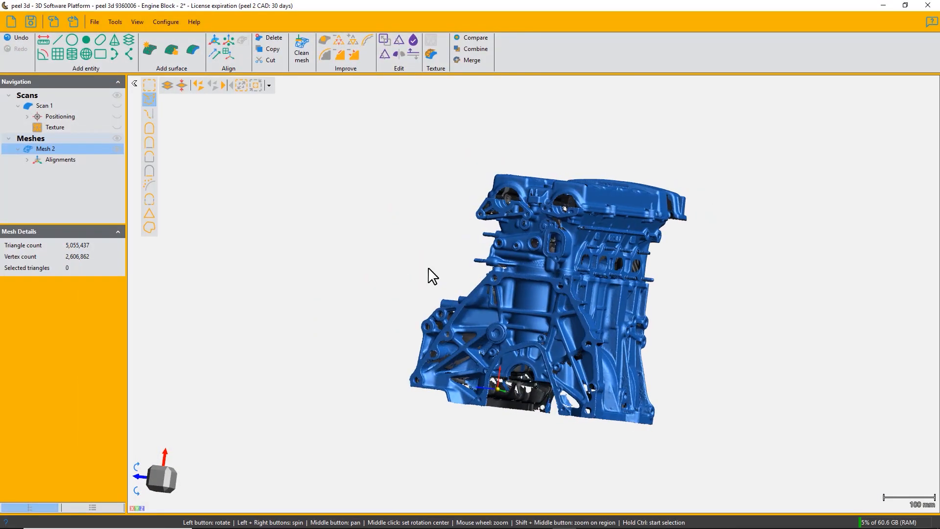
{"action": "mouse_move", "coordinate": [60, 58]}
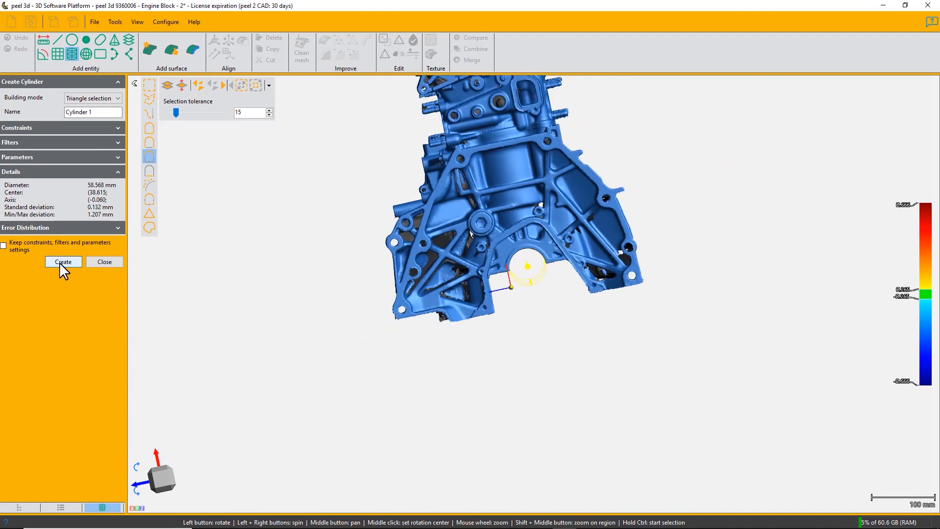
- Create Cylinder 1, about 58.6 mm diameter, fitted to the bore on the end face
{"action": "left_click", "coordinate": [63, 262]}
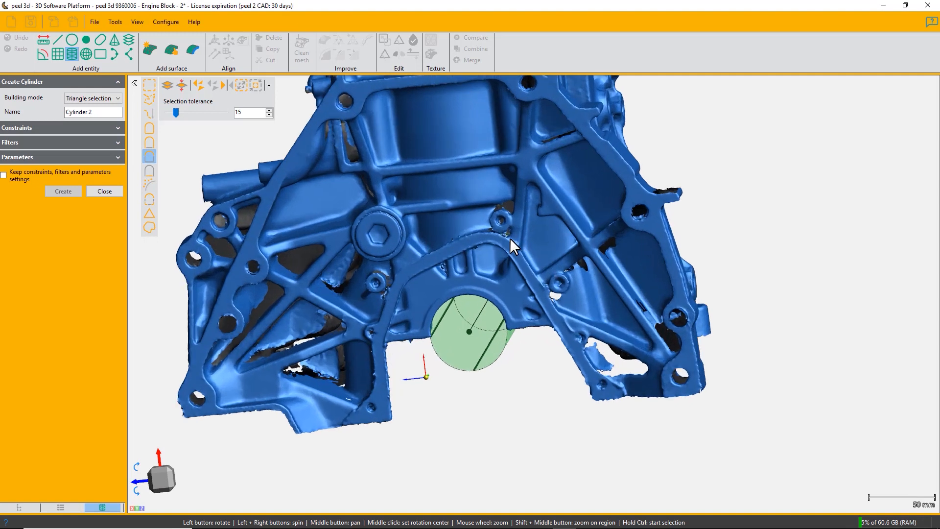
{"action": "mouse_move", "coordinate": [545, 299]}
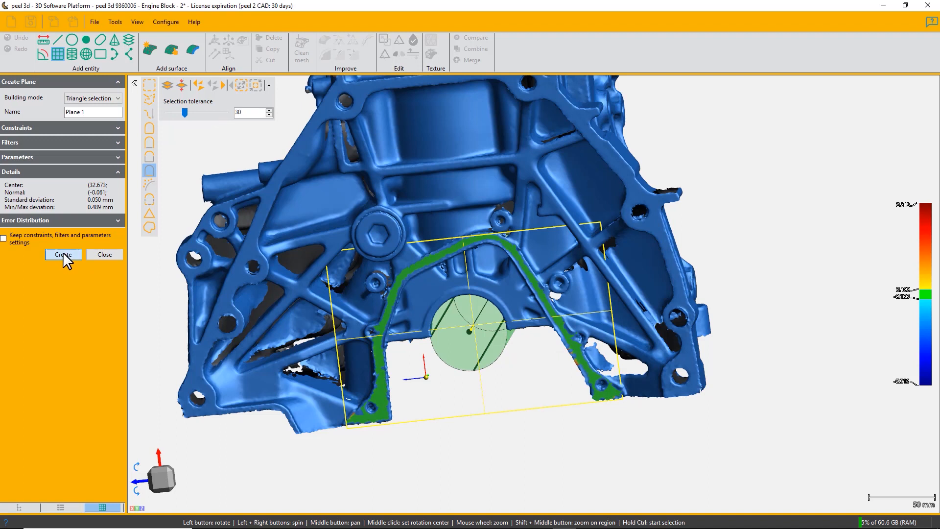
- Create Plane 1 on the bore flange and Plane 2 on the head cover top
{"action": "left_click", "coordinate": [63, 255]}
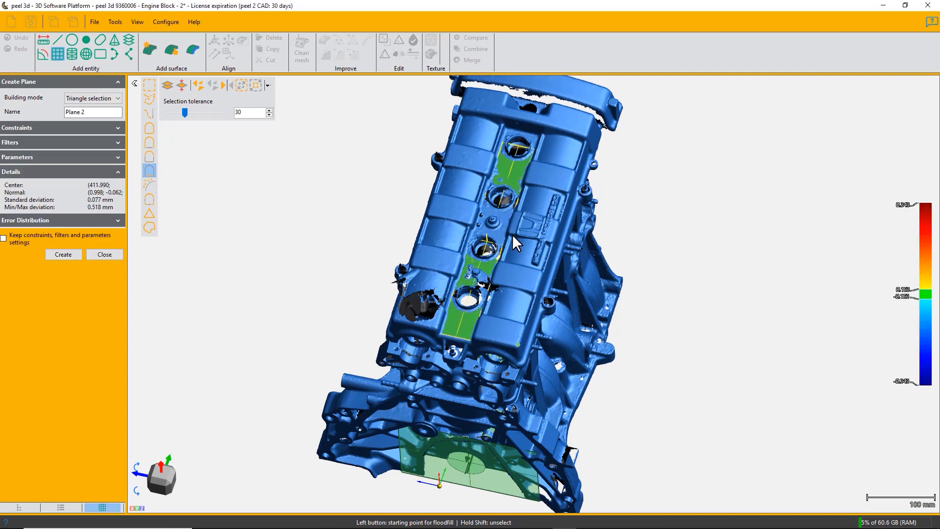
{"action": "left_click_drag", "start_coordinate": [515, 240], "coordinate": [524, 246]}
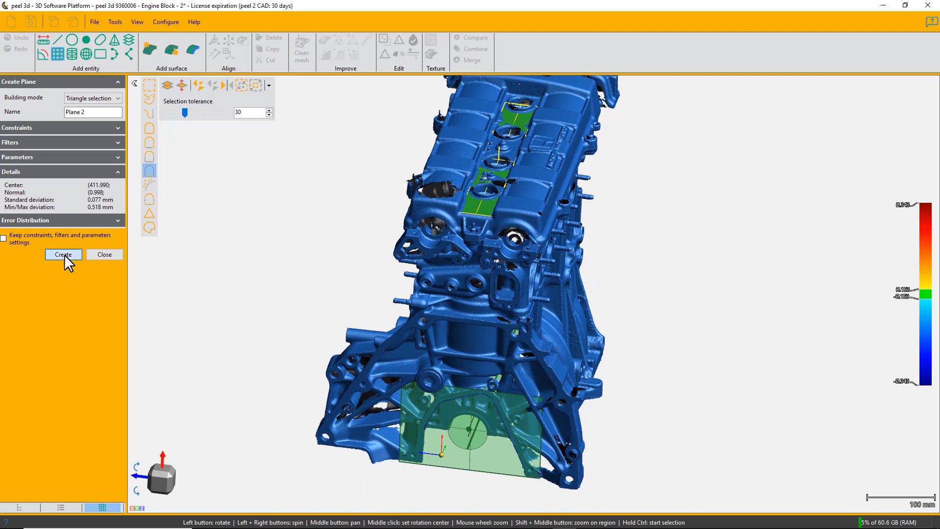
{"action": "left_click", "coordinate": [63, 255]}
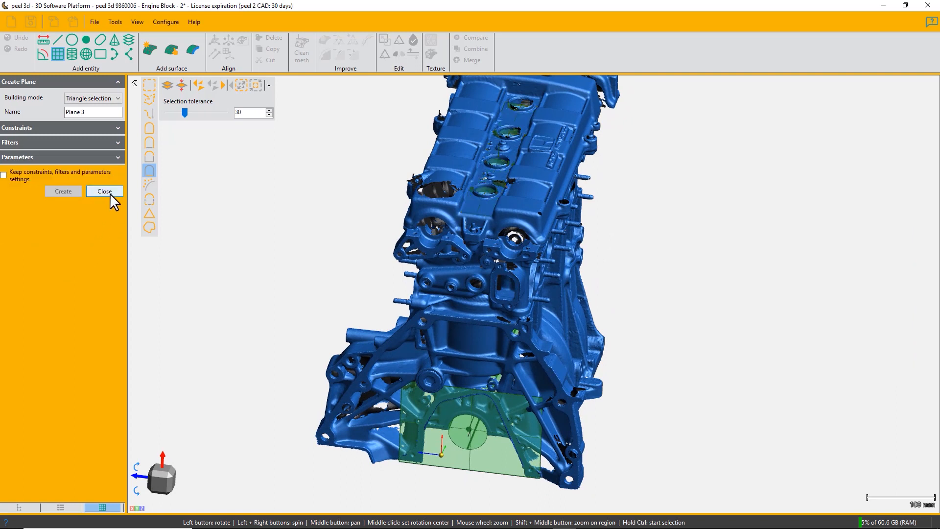
{"action": "left_click", "coordinate": [104, 191]}
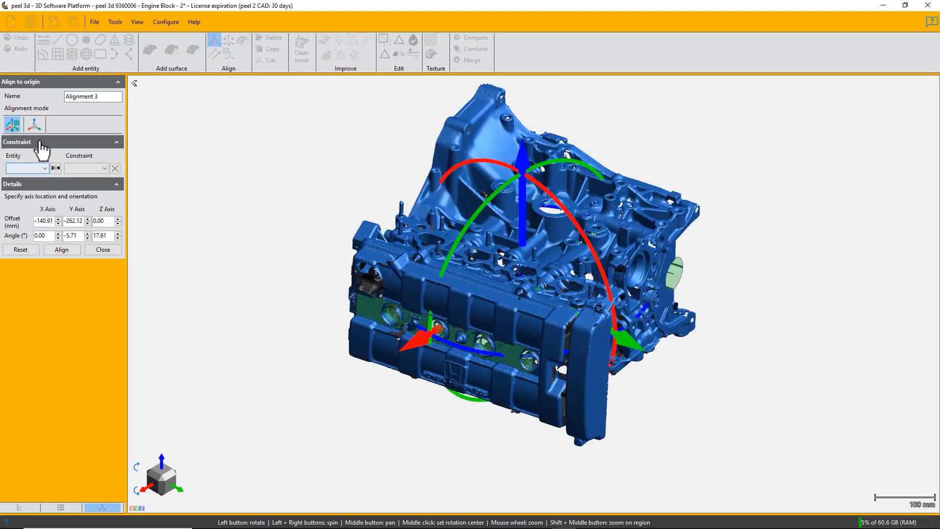
- Constrain Cylinder 1 to the X axis, Plane 1 to YZ and Plane 2 to XY
{"action": "left_click", "coordinate": [44, 168]}
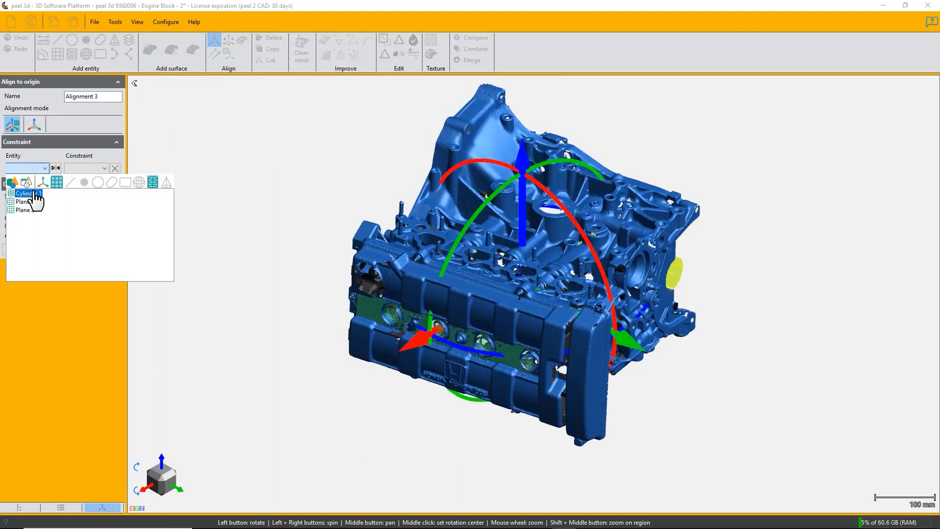
{"action": "left_click", "coordinate": [27, 194]}
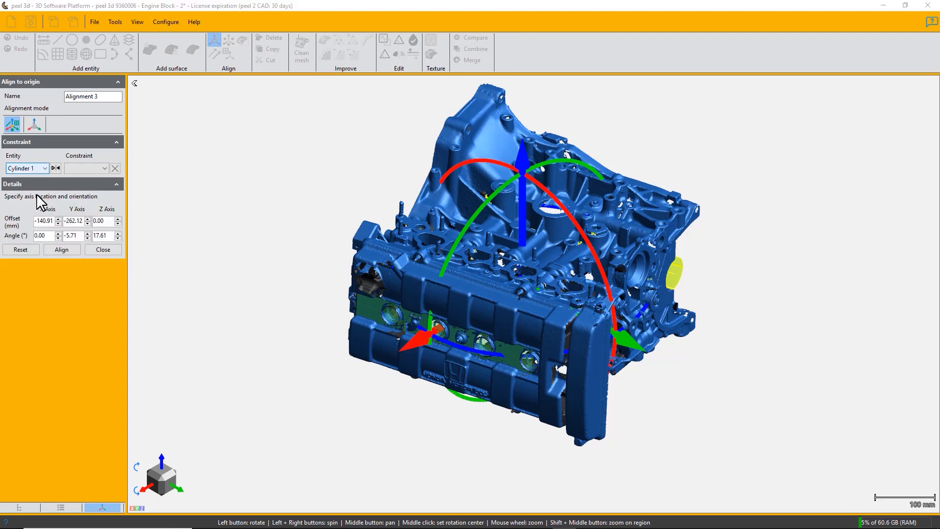
{"action": "left_click", "coordinate": [86, 168]}
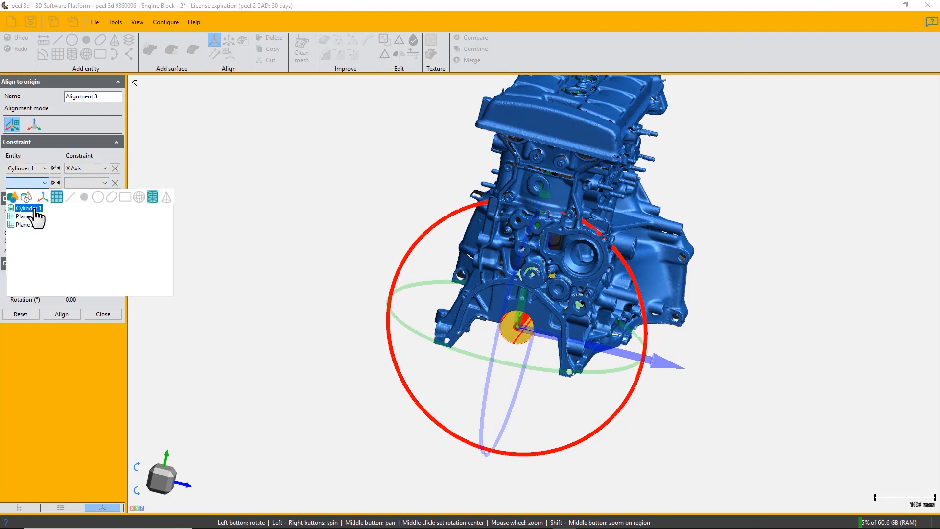
{"action": "left_click", "coordinate": [22, 216]}
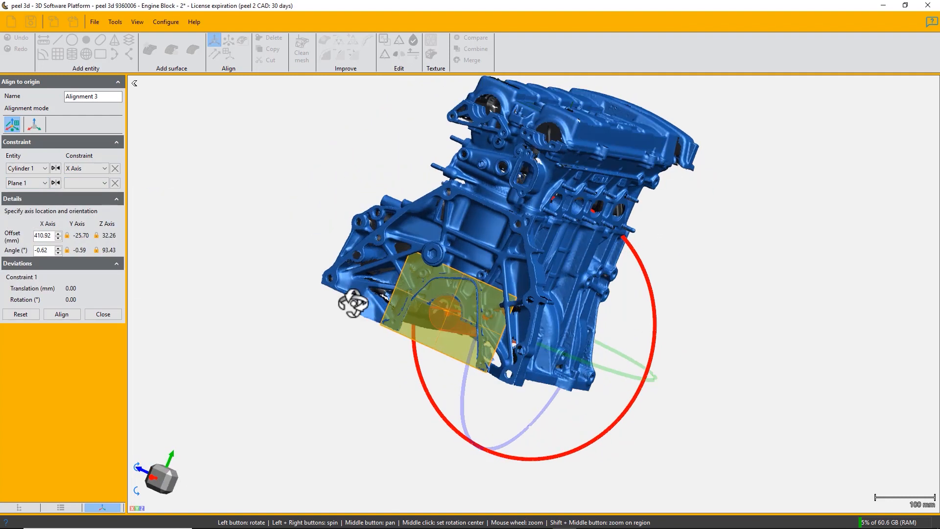
{"action": "left_click", "coordinate": [86, 183]}
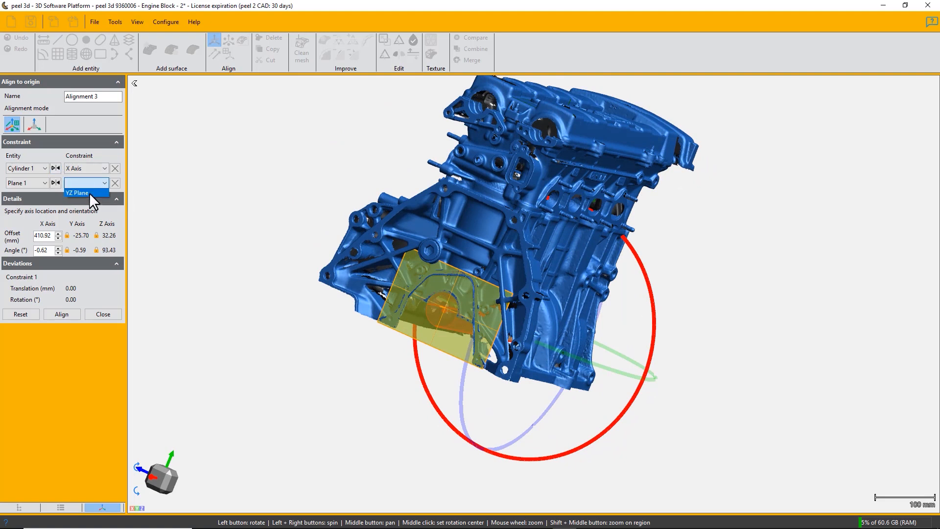
{"action": "left_click", "coordinate": [77, 192]}
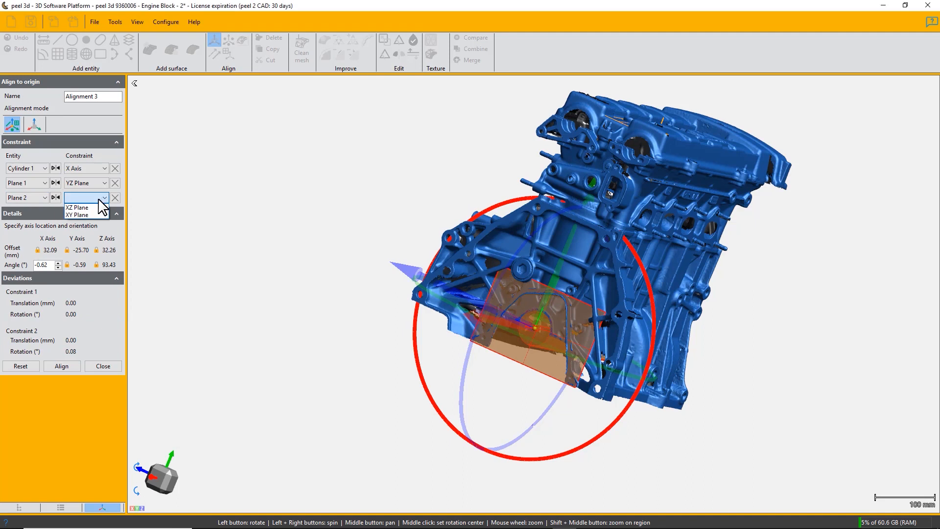
{"action": "mouse_move", "coordinate": [77, 215]}
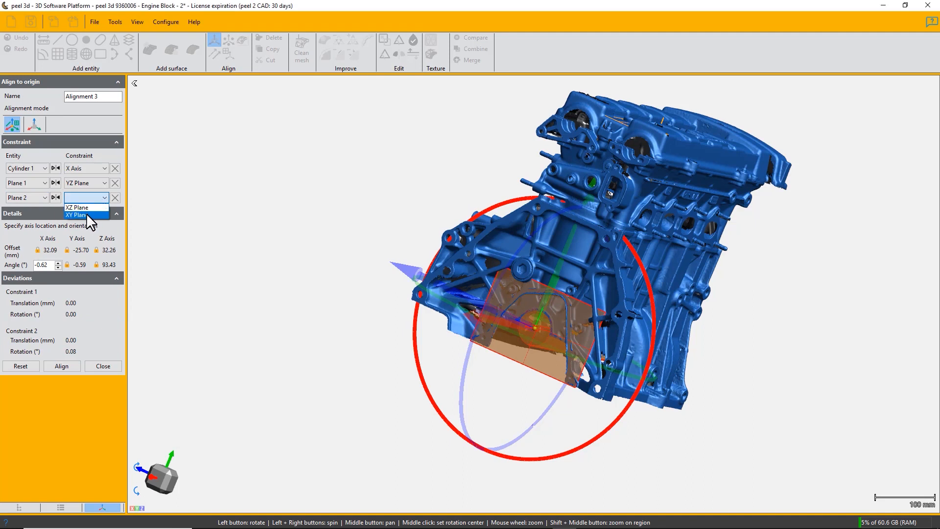
{"action": "left_click", "coordinate": [76, 215]}
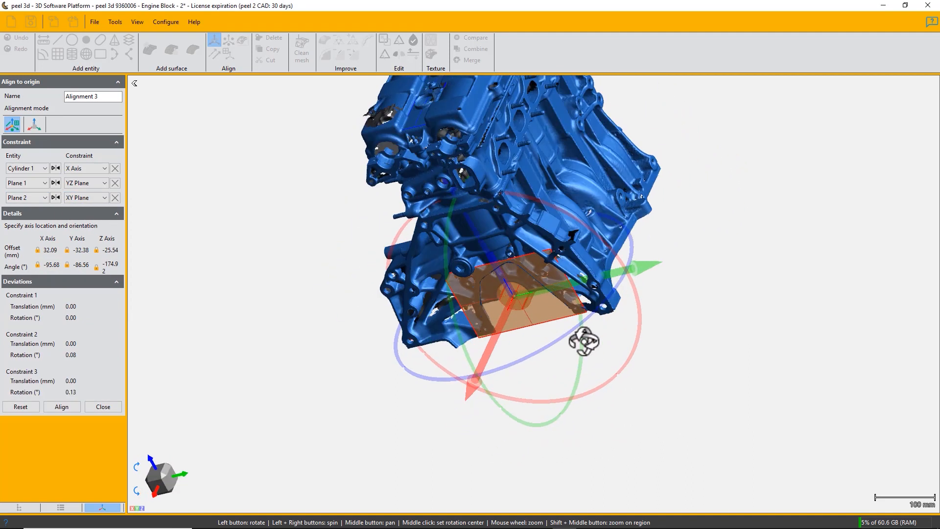
- Flip the cylinder axis direction, check the orientation, and apply Alignment 3
{"action": "left_click_drag", "start_coordinate": [582, 342], "coordinate": [579, 321]}
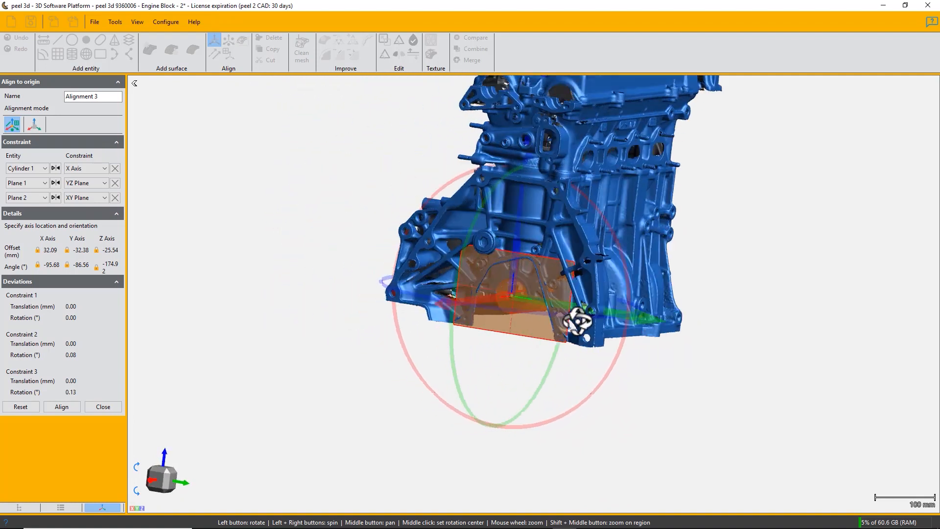
{"action": "left_click_drag", "start_coordinate": [578, 318], "coordinate": [438, 315]}
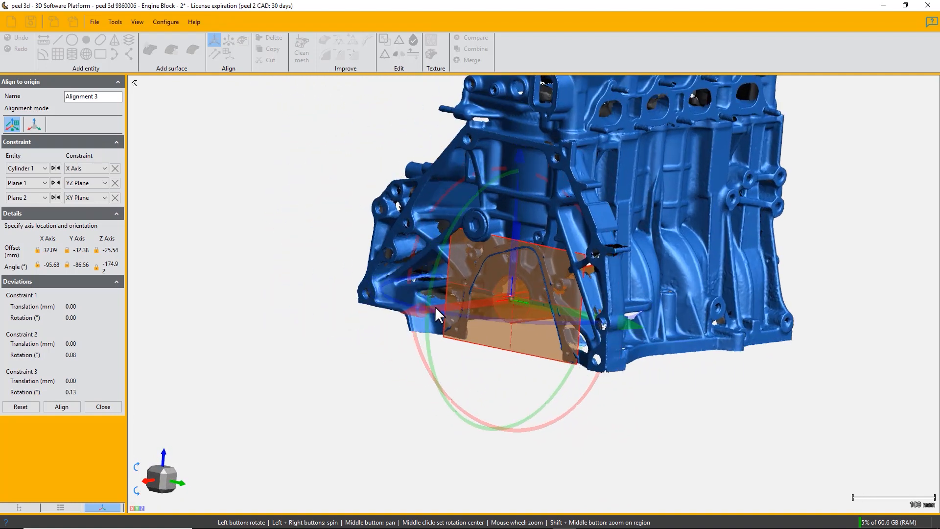
{"action": "left_click", "coordinate": [55, 168]}
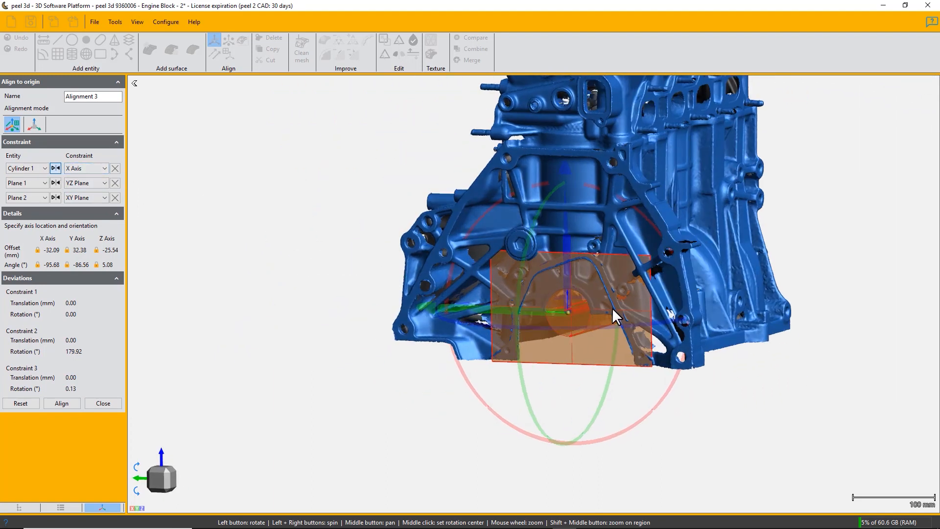
{"action": "left_click_drag", "start_coordinate": [617, 316], "coordinate": [340, 348]}
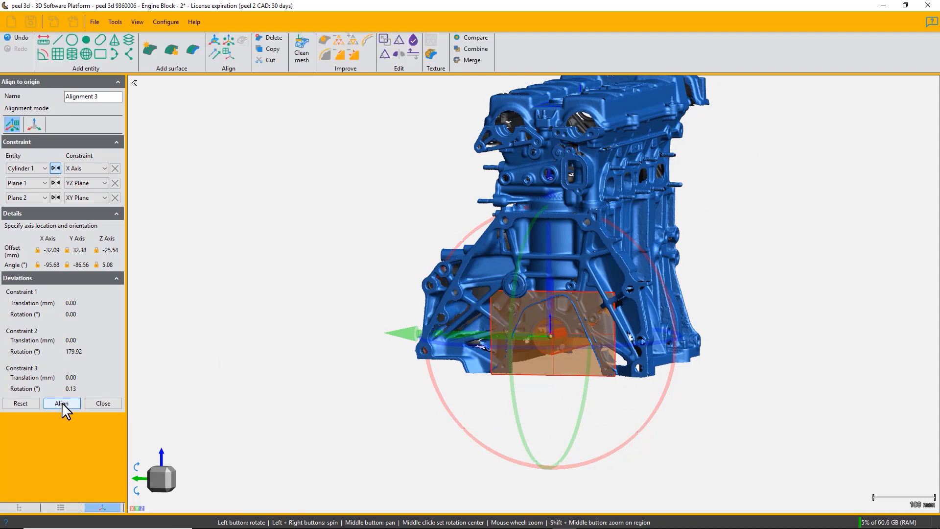
{"action": "left_click", "coordinate": [62, 403]}
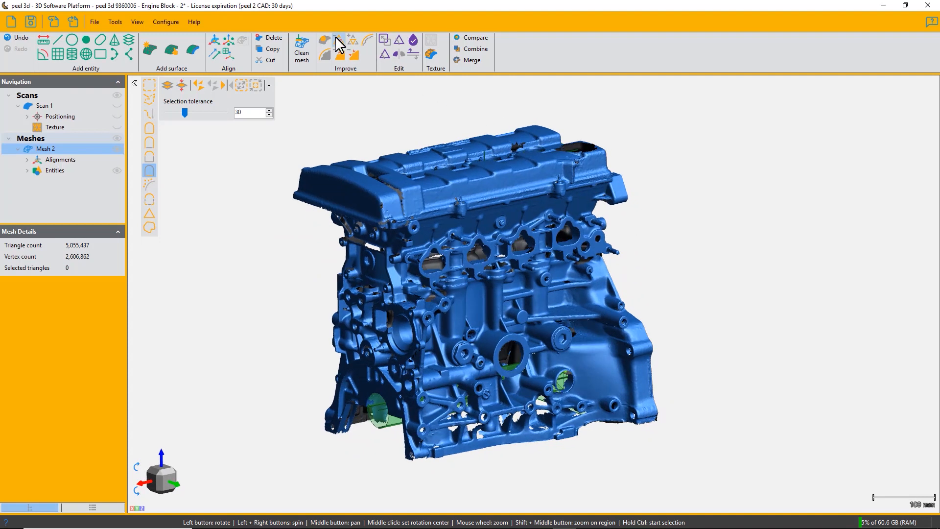
{"action": "mouse_move", "coordinate": [325, 48]}
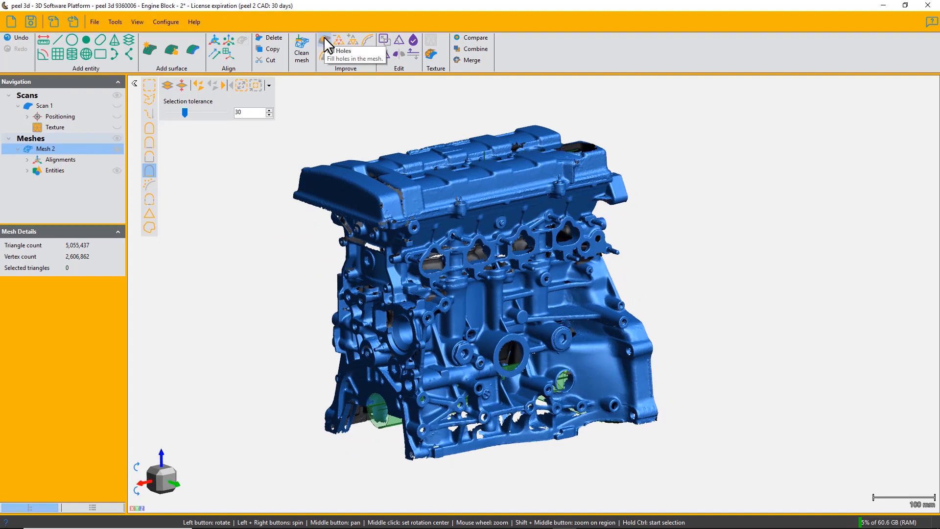
- Fill the hole inside the side round boss, reducing boundaries from 478 to 477
{"action": "left_click", "coordinate": [323, 40]}
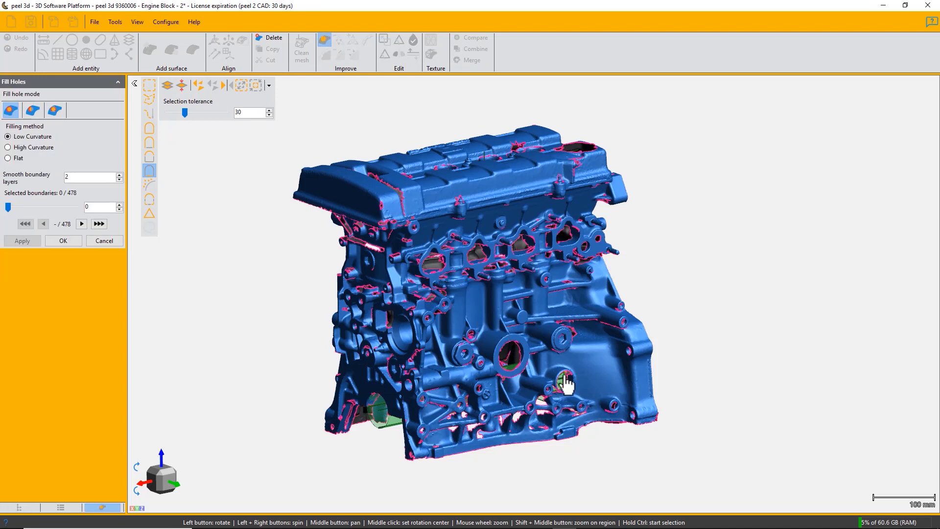
{"action": "left_click_drag", "start_coordinate": [566, 387], "coordinate": [489, 318]}
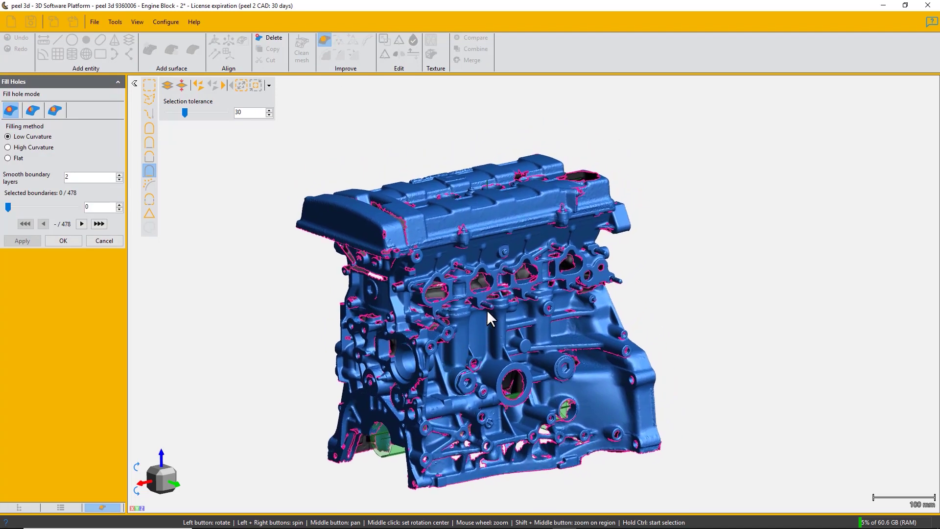
{"action": "left_click_drag", "start_coordinate": [489, 318], "coordinate": [486, 310]}
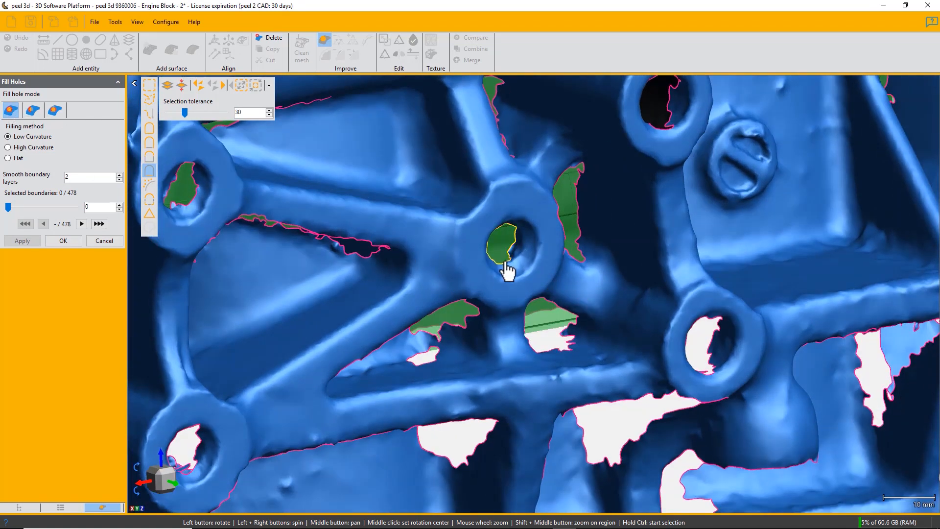
{"action": "left_click", "coordinate": [22, 241]}
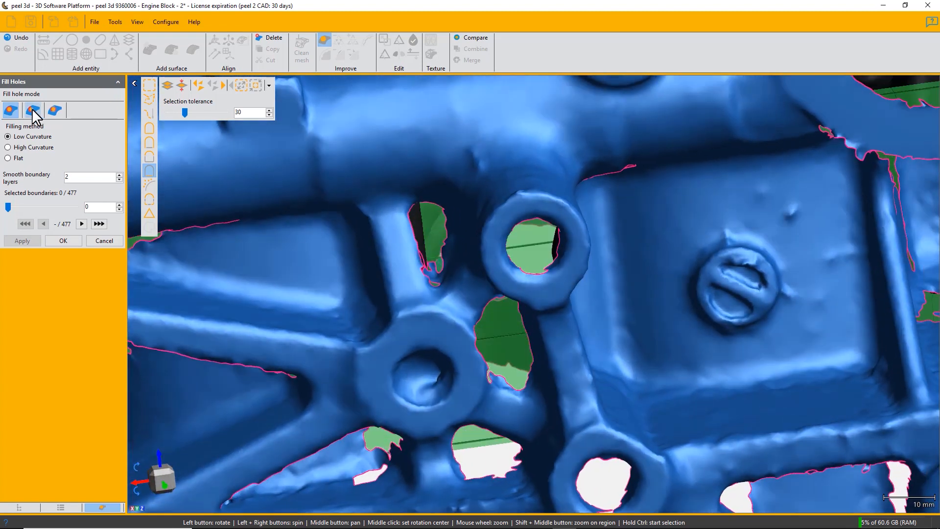
- Switch Fill hole to the second mode, offering only low-curvature or flat filling
{"action": "left_click", "coordinate": [30, 109]}
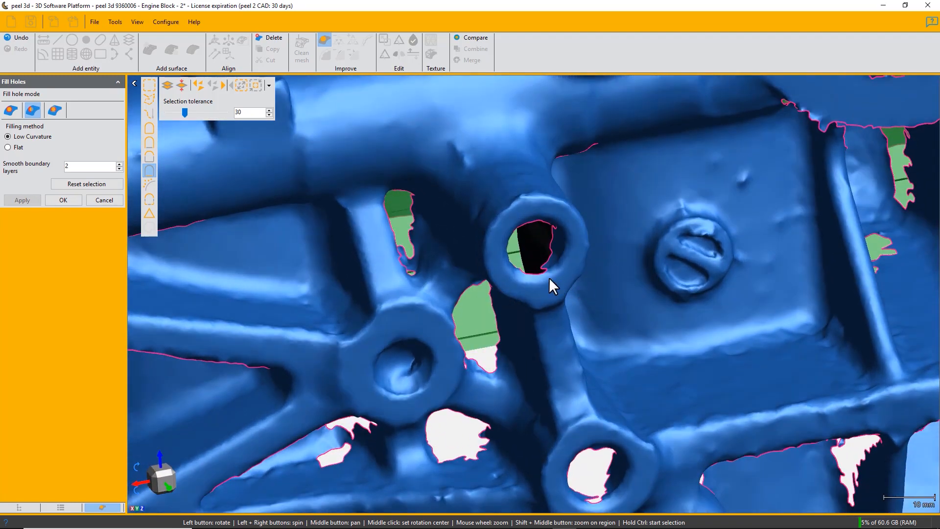
{"action": "mouse_move", "coordinate": [552, 273]}
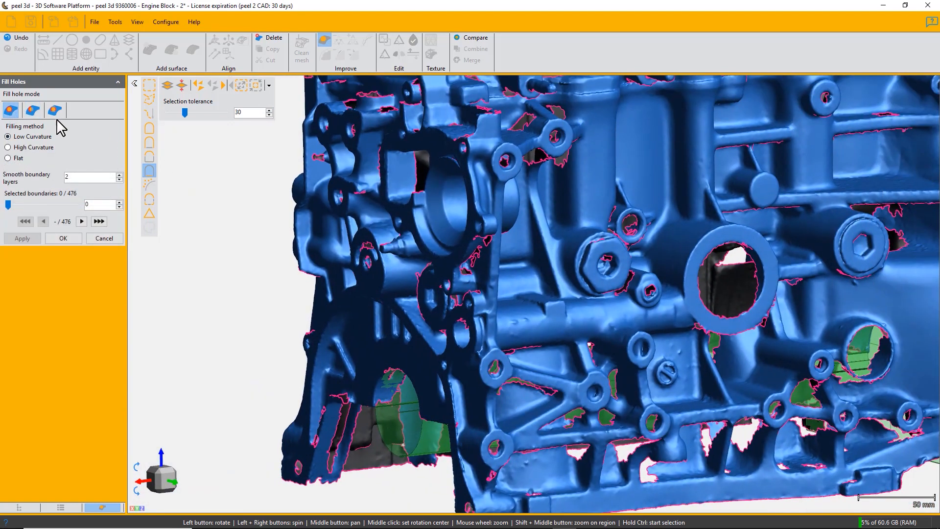
- Select partial hole filling and turn the block to the rib's triangular opening
{"action": "left_click", "coordinate": [54, 110]}
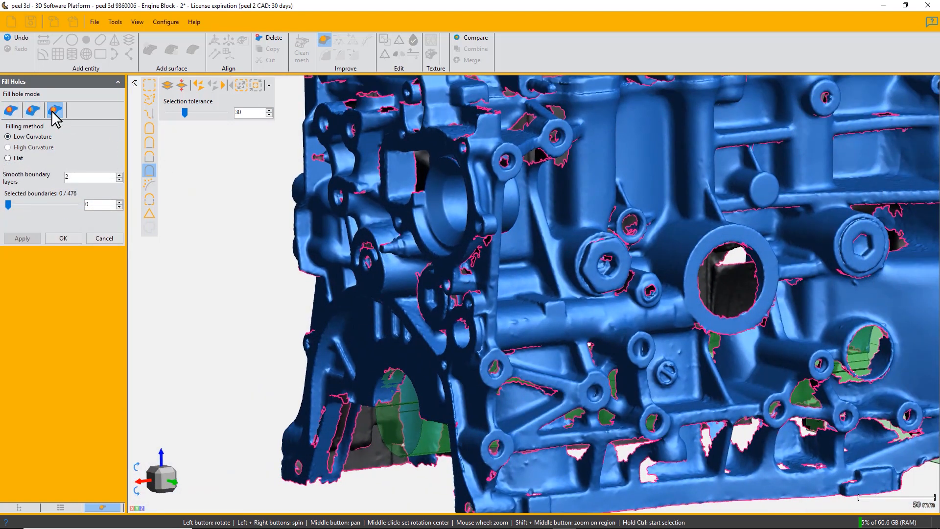
{"action": "left_click", "coordinate": [55, 110]}
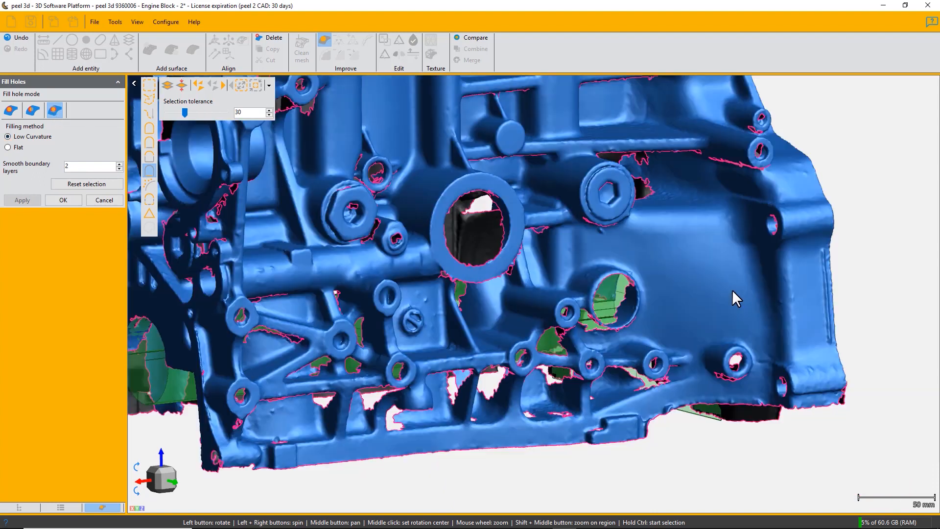
{"action": "scroll", "scroll_direction": "down", "scroll_amount": 3}
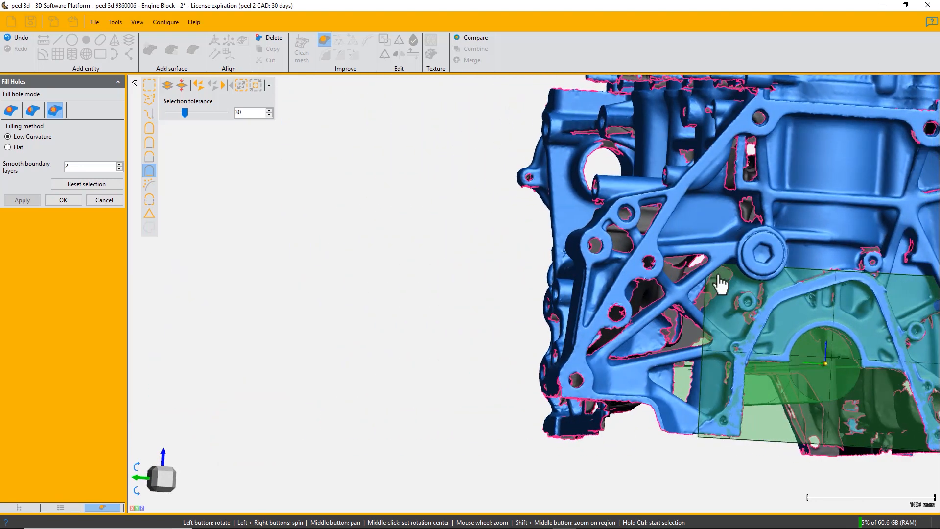
{"action": "left_click_drag", "start_coordinate": [719, 285], "coordinate": [707, 276]}
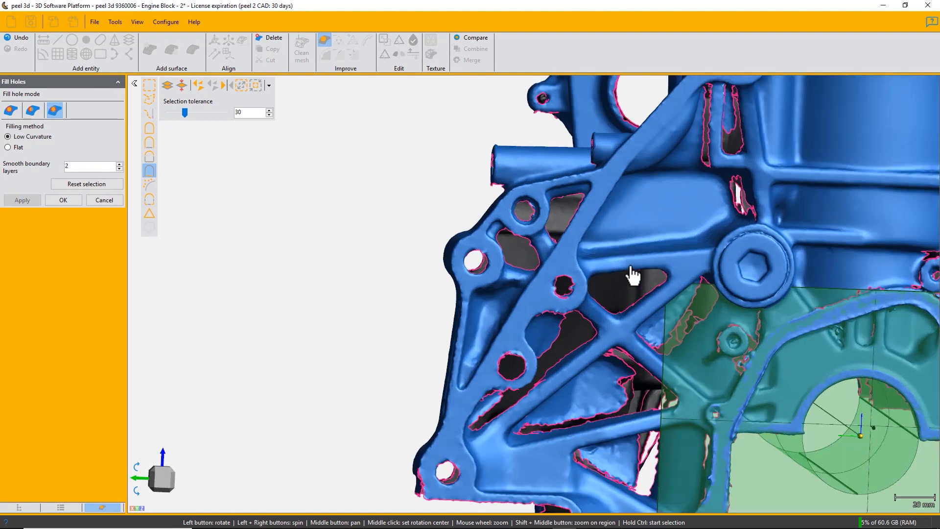
{"action": "left_click_drag", "start_coordinate": [634, 275], "coordinate": [546, 290]}
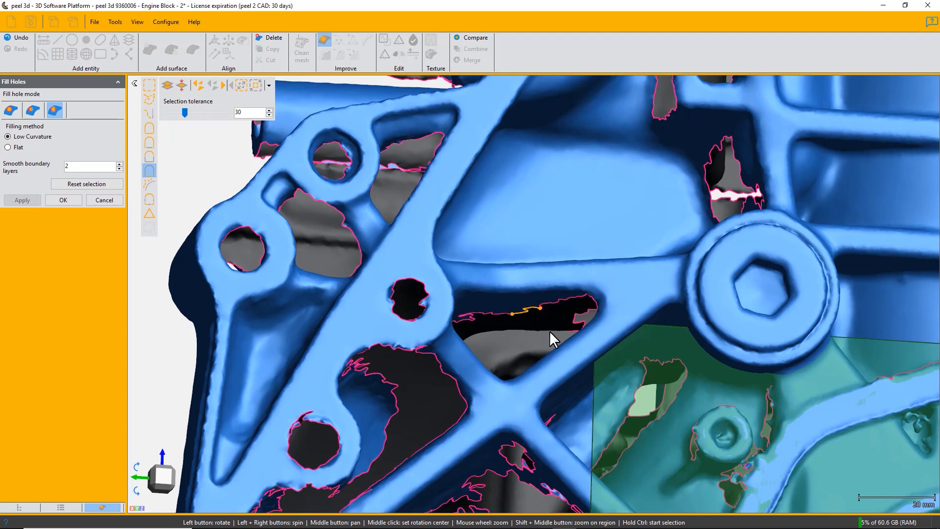
{"action": "mouse_move", "coordinate": [568, 358]}
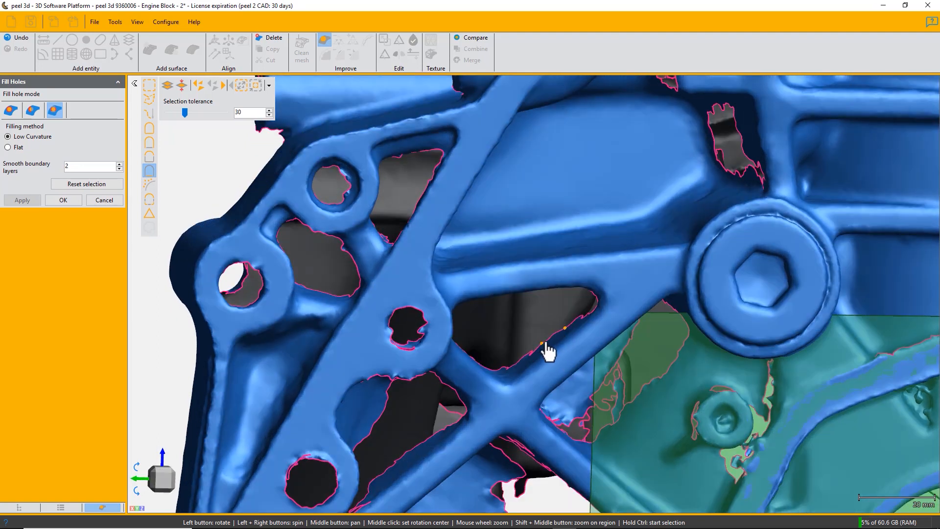
- Bridge the triangular opening between two boundary points and zoom out to the whole block
{"action": "left_click", "coordinate": [22, 200]}
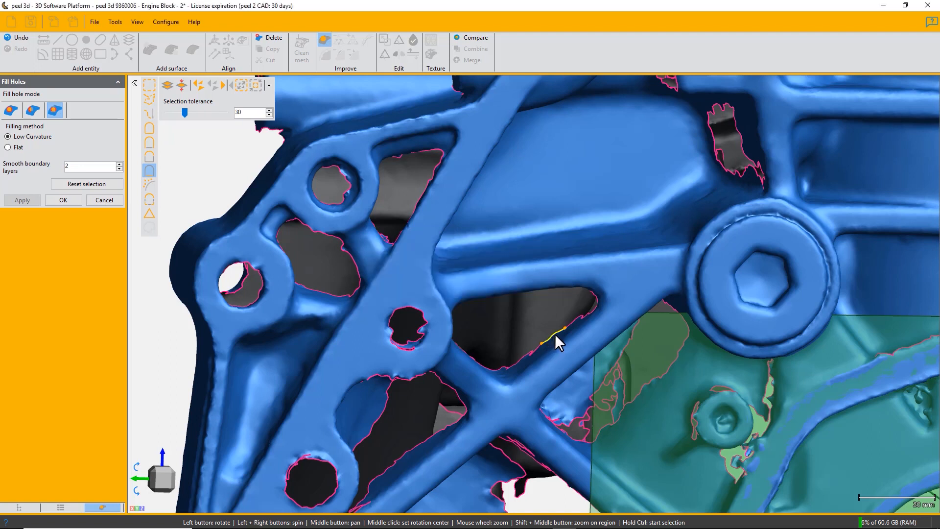
{"action": "left_click", "coordinate": [558, 342]}
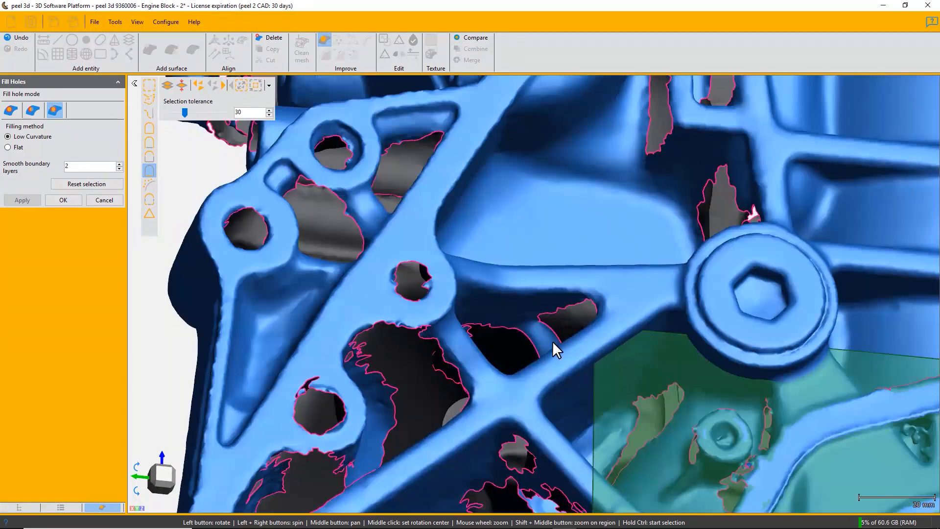
{"action": "left_click_drag", "start_coordinate": [555, 351], "coordinate": [549, 342]}
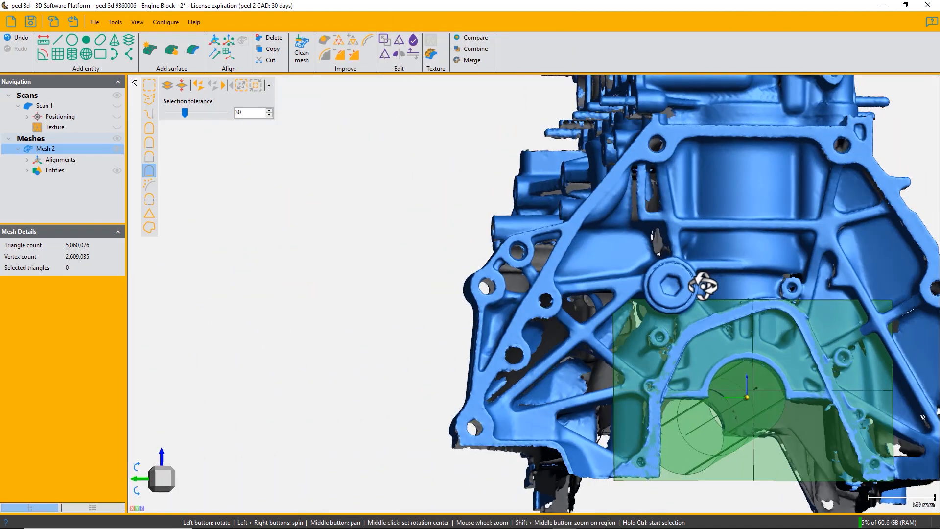
{"action": "left_click_drag", "start_coordinate": [708, 285], "coordinate": [684, 308]}
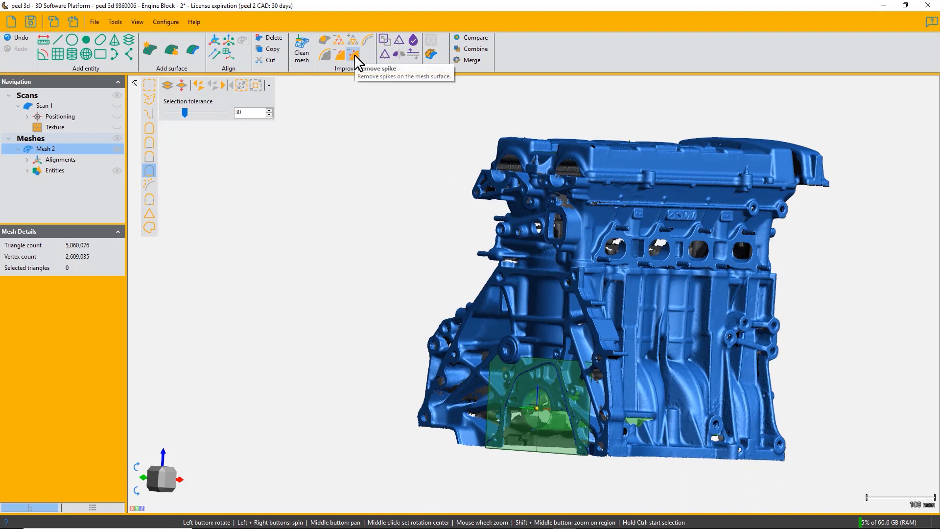
- Run Remove spike at spike level 90 on the whole engine block and confirm
{"action": "left_click", "coordinate": [354, 54]}
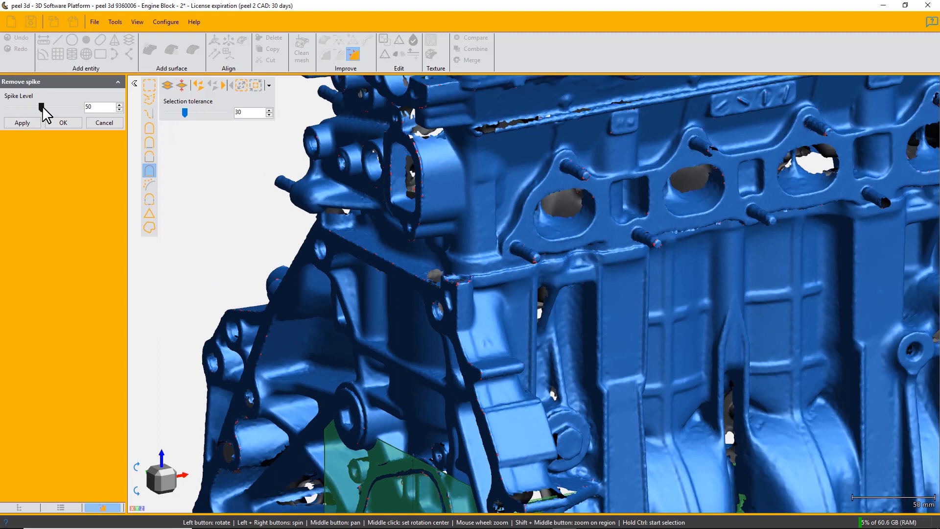
{"action": "left_click_drag", "start_coordinate": [40, 110], "coordinate": [77, 110]}
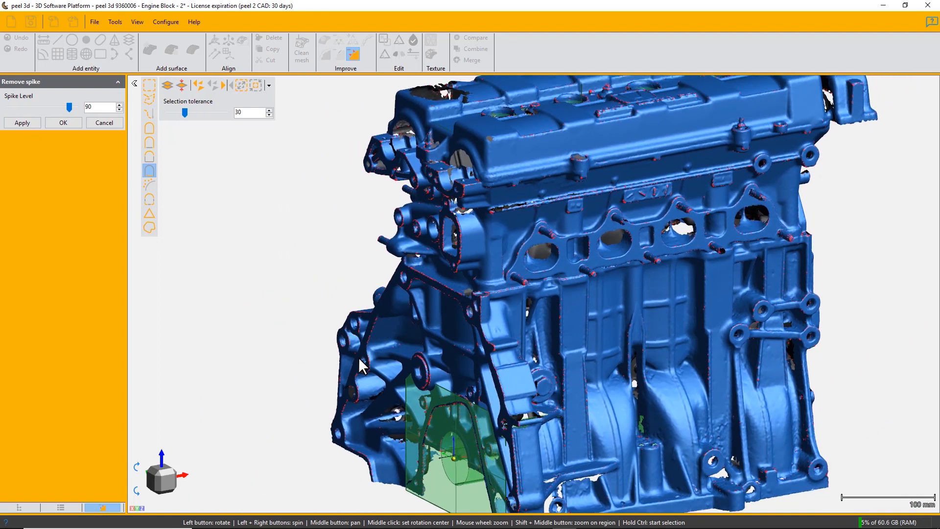
{"action": "mouse_move", "coordinate": [440, 248]}
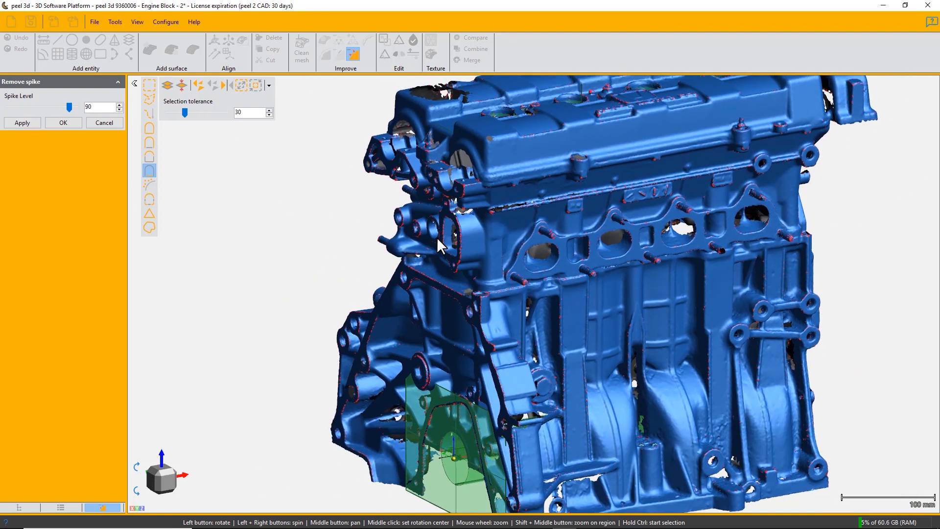
{"action": "mouse_move", "coordinate": [512, 225]}
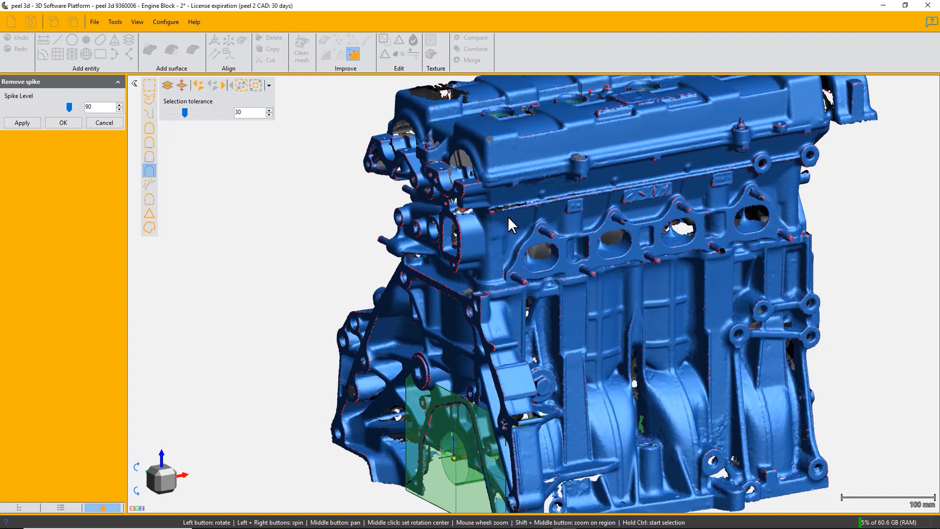
{"action": "mouse_move", "coordinate": [522, 210]}
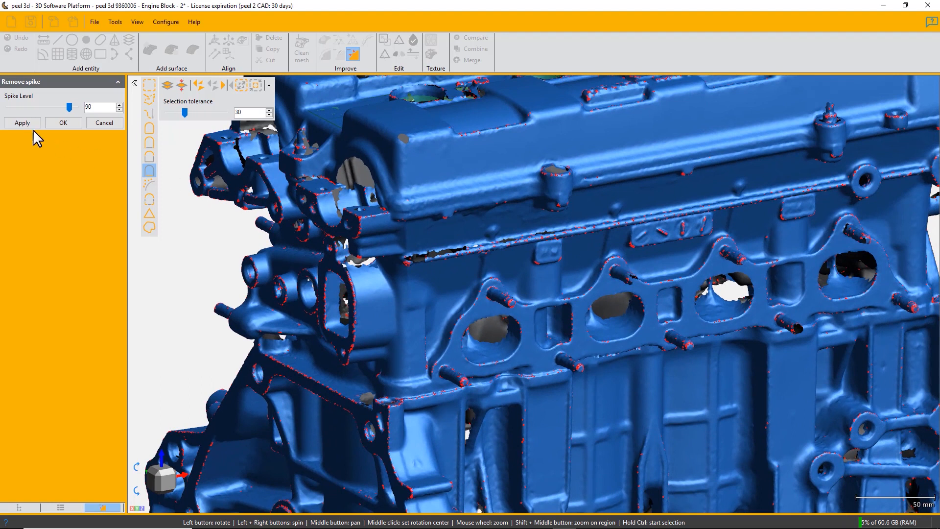
{"action": "left_click", "coordinate": [22, 122]}
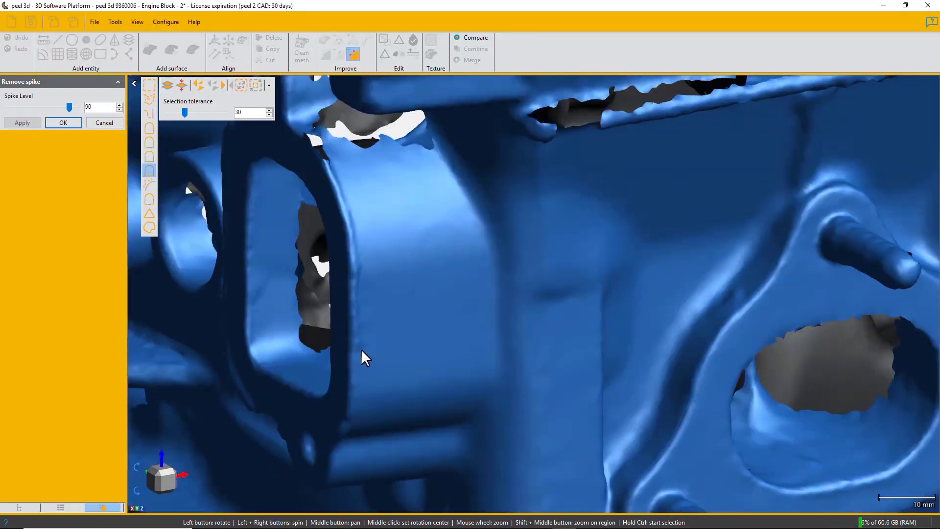
{"action": "left_click", "coordinate": [63, 122]}
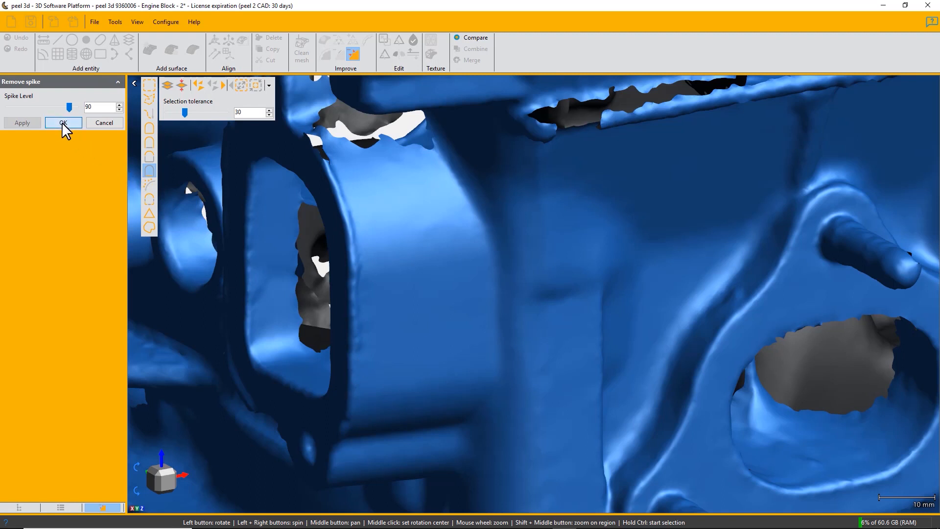
{"action": "left_click", "coordinate": [64, 123]}
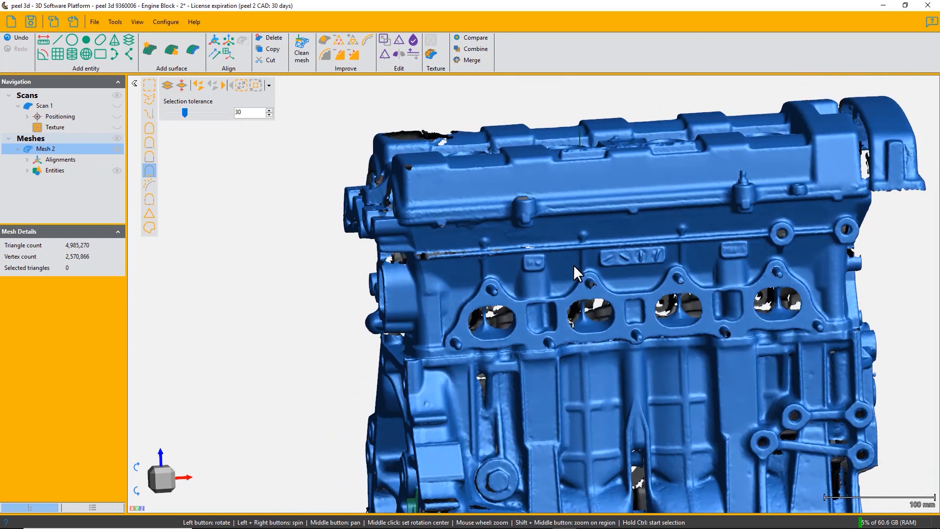
{"action": "mouse_move", "coordinate": [546, 368]}
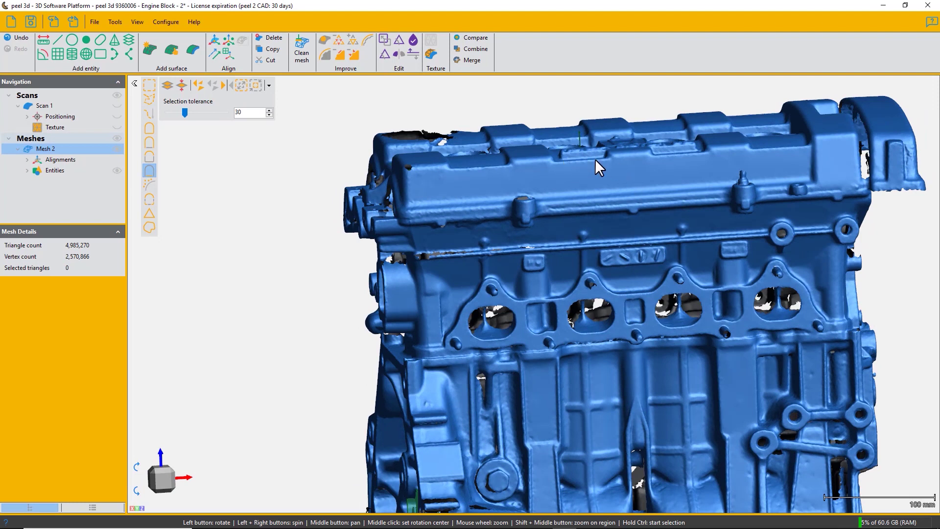
{"action": "mouse_move", "coordinate": [548, 189]}
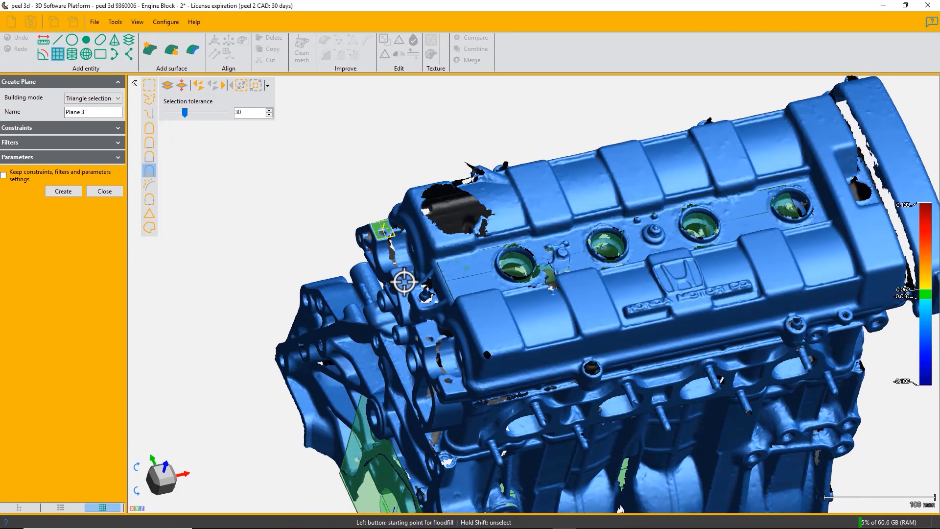
- Floodfill-select the cylinder head flange triangles and create Plane 3 from them
{"action": "left_click", "coordinate": [404, 283]}
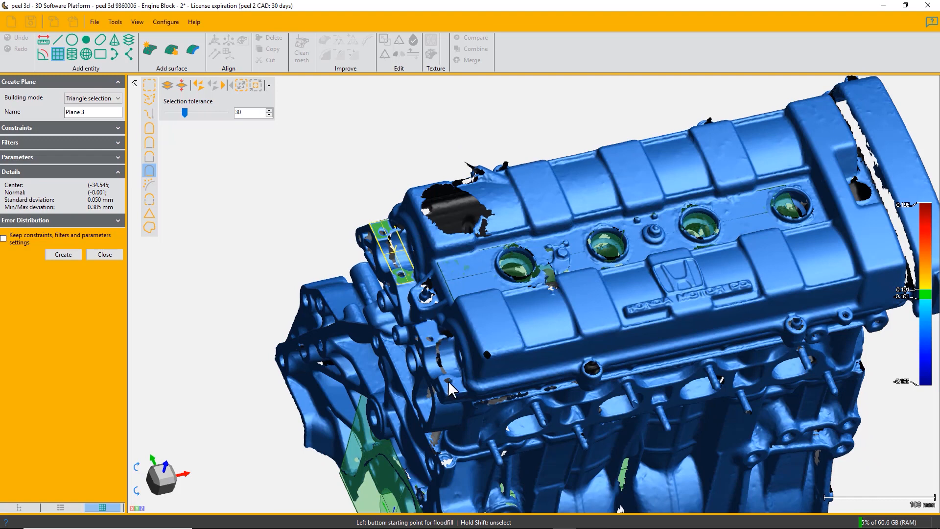
{"action": "left_click", "coordinate": [530, 456]}
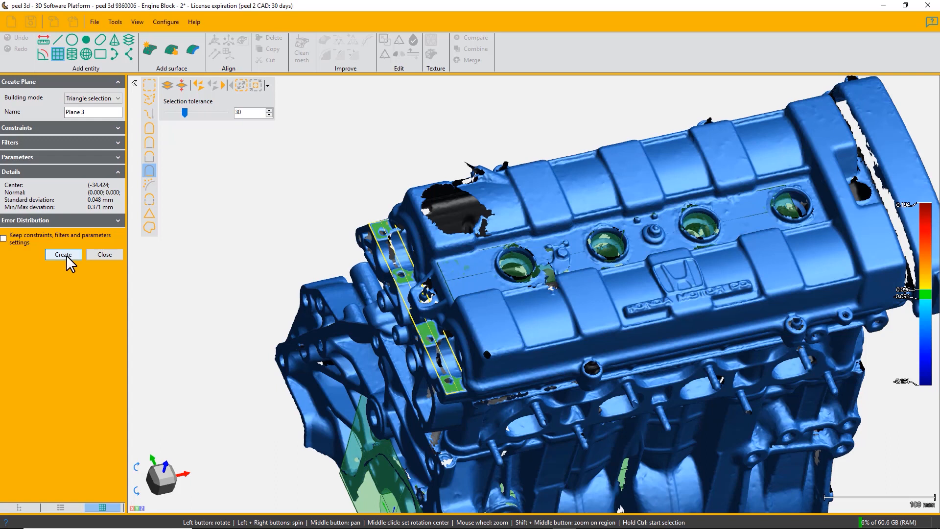
{"action": "left_click", "coordinate": [64, 254]}
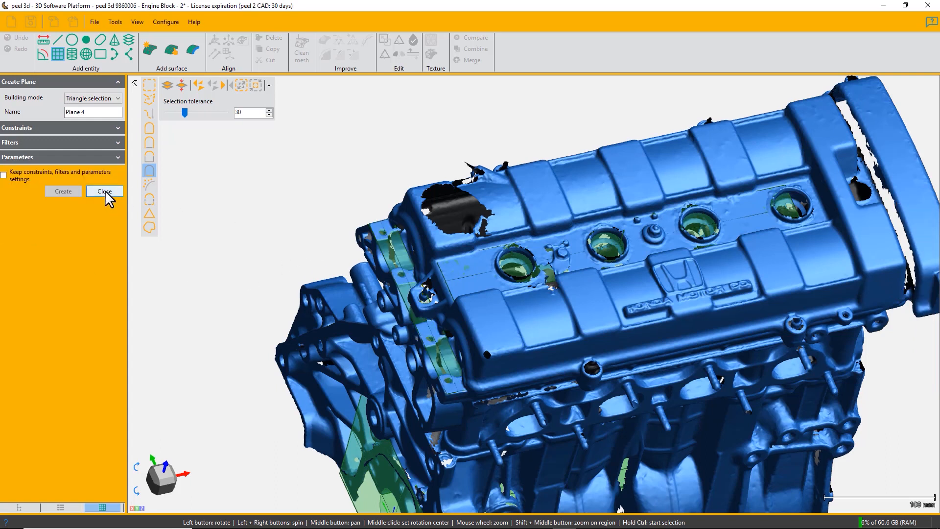
{"action": "left_click", "coordinate": [104, 191]}
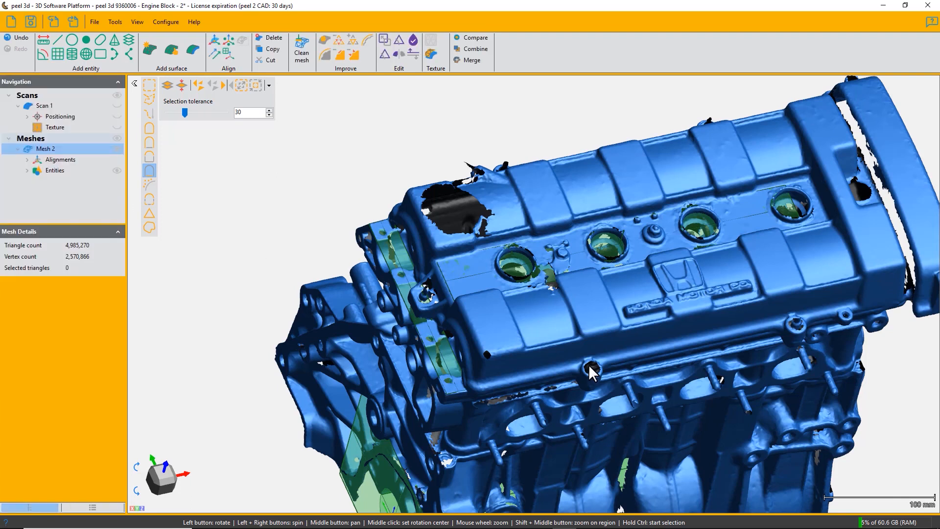
{"action": "mouse_move", "coordinate": [460, 153]}
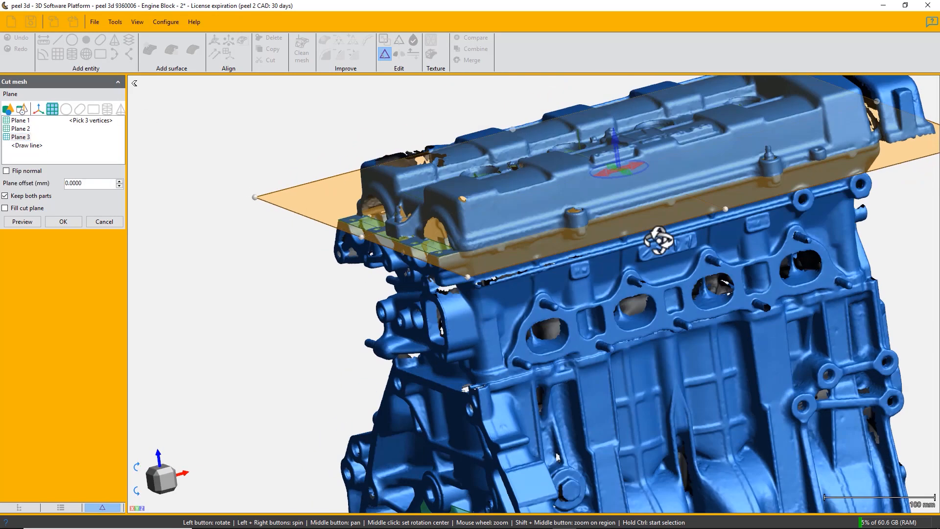
- Cut the mesh along Plane 3 keeping both parts, after rotating to check the plane
{"action": "left_click_drag", "start_coordinate": [654, 234], "coordinate": [699, 189]}
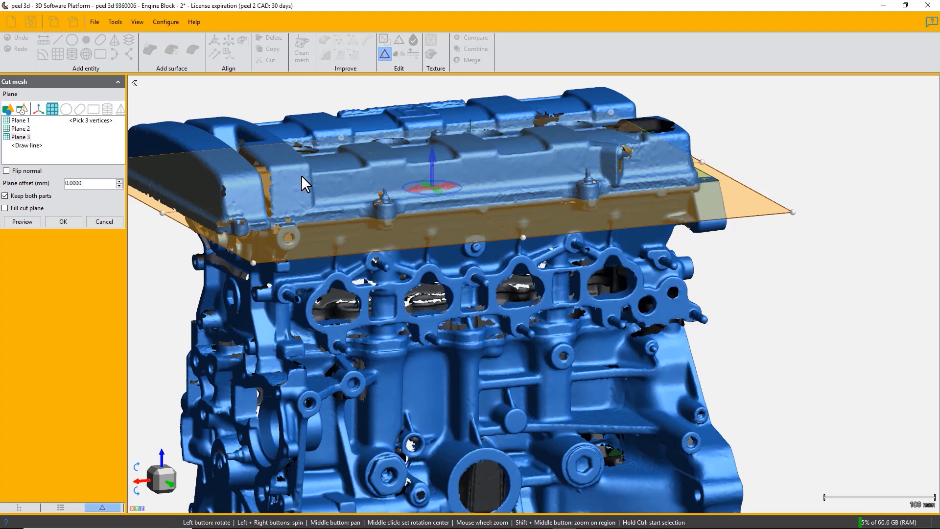
{"action": "mouse_move", "coordinate": [288, 180]}
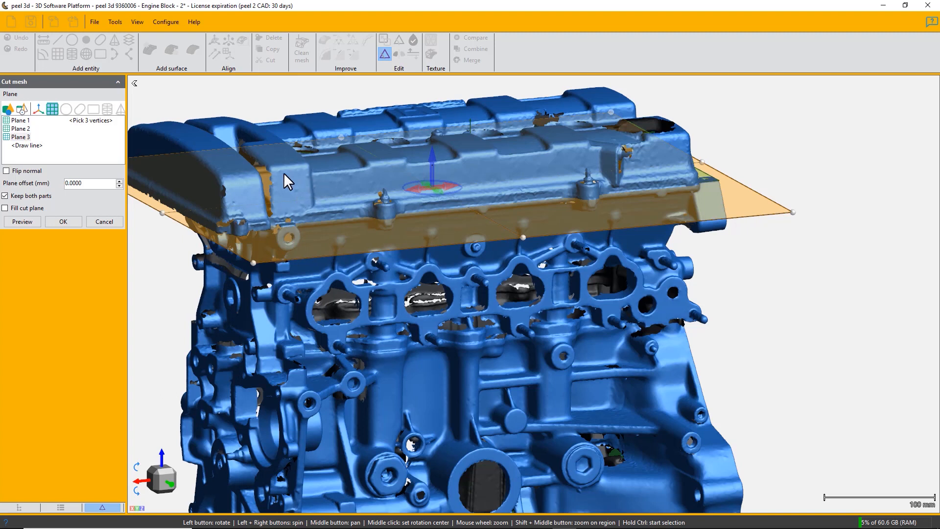
{"action": "mouse_move", "coordinate": [357, 378]}
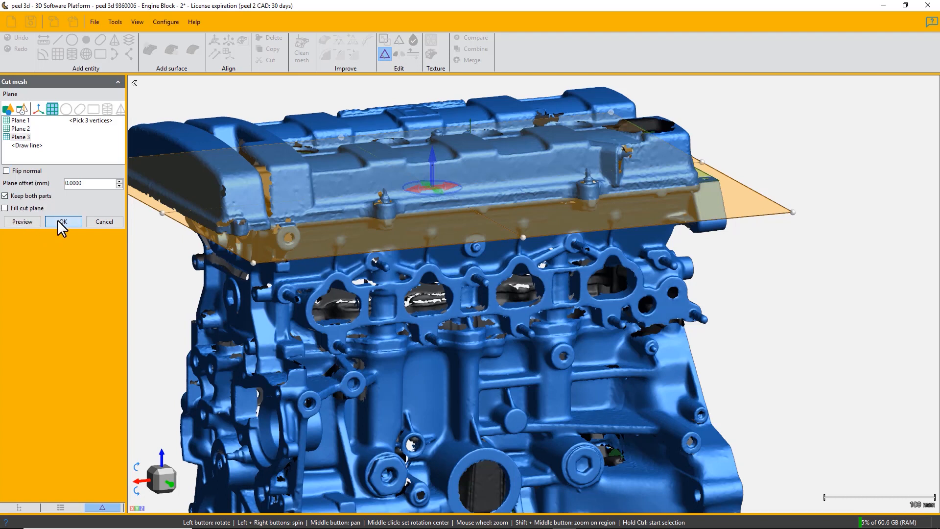
{"action": "left_click", "coordinate": [63, 221]}
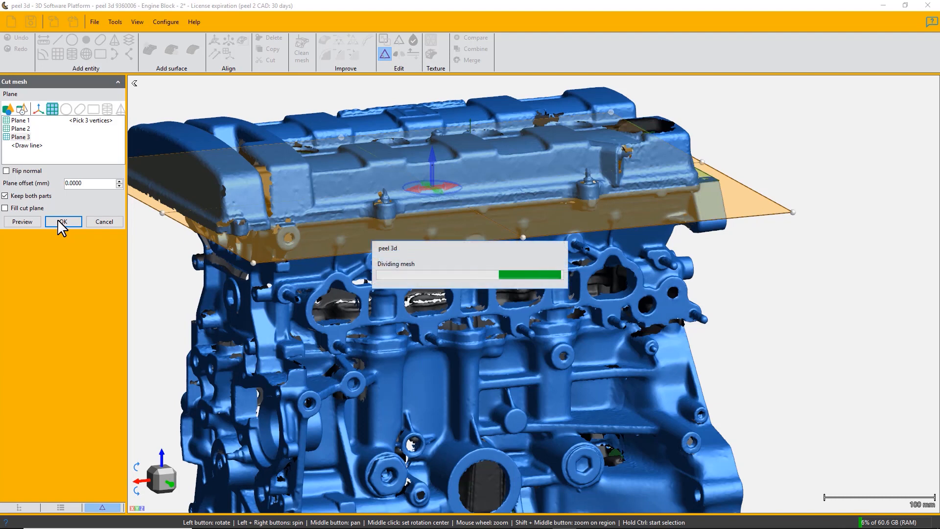
{"action": "left_click", "coordinate": [64, 221]}
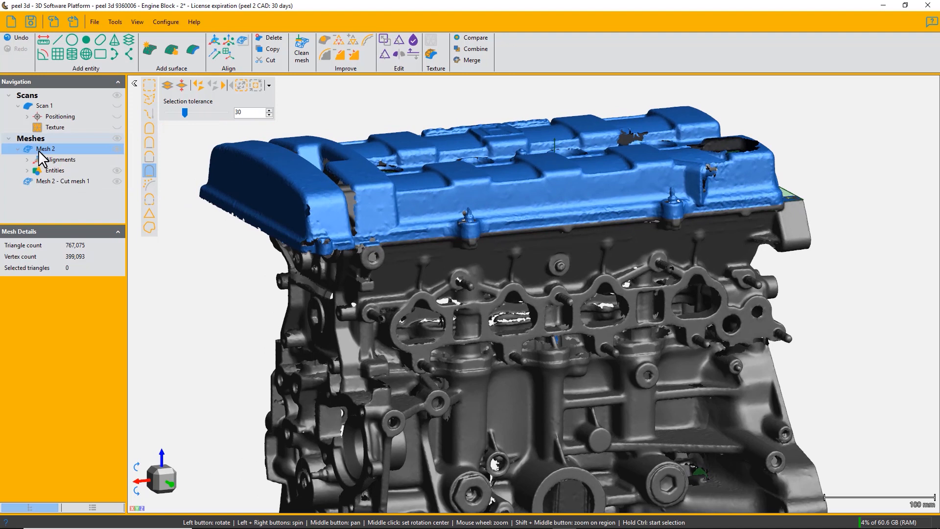
{"action": "mouse_move", "coordinate": [506, 185]}
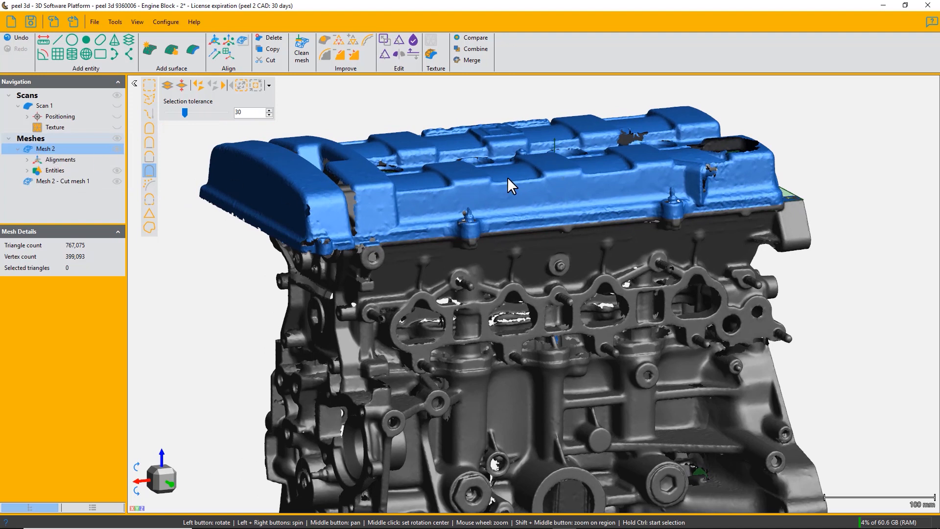
- Select Mesh 2 - Cut mesh 1 (4,227,633 triangles) in the Navigation tree
{"action": "left_click", "coordinate": [63, 180]}
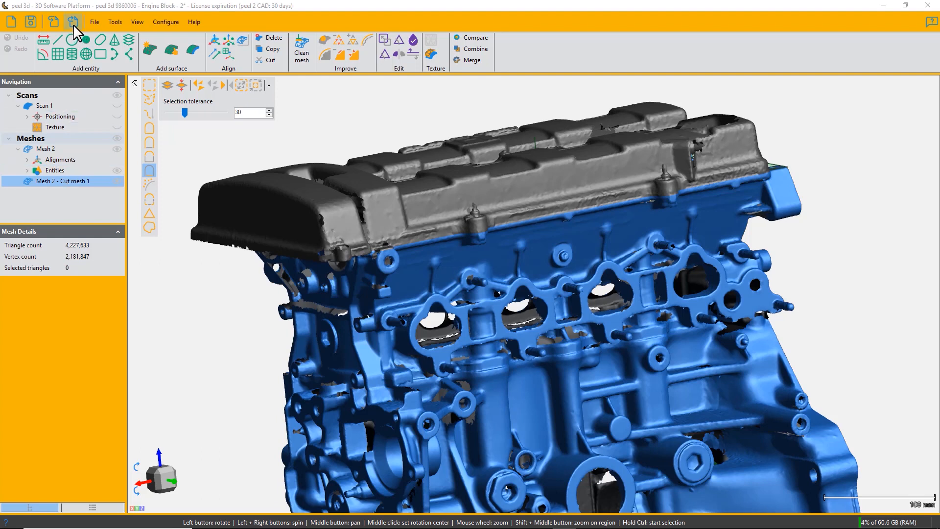
- Export the mesh as Wavefront OBJ named 'ENgine Block Lower Section'
{"action": "left_click", "coordinate": [94, 22]}
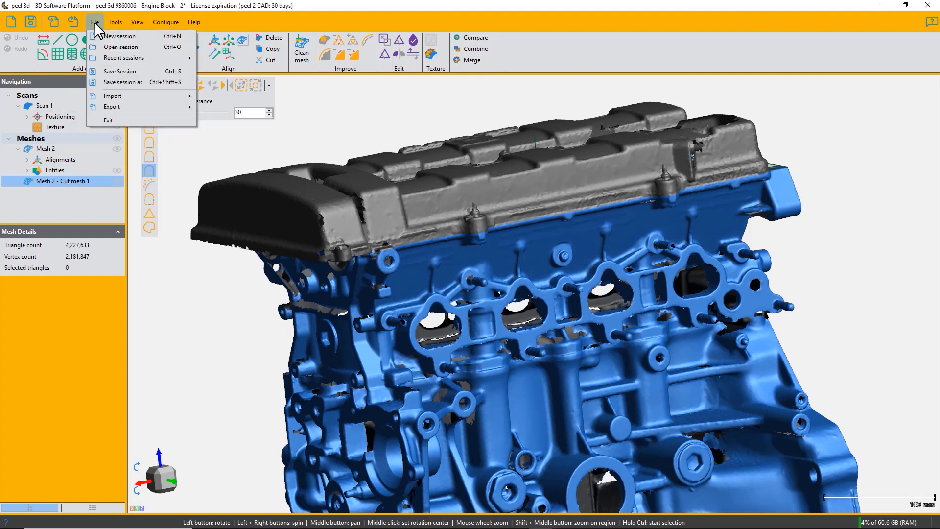
{"action": "mouse_move", "coordinate": [112, 107]}
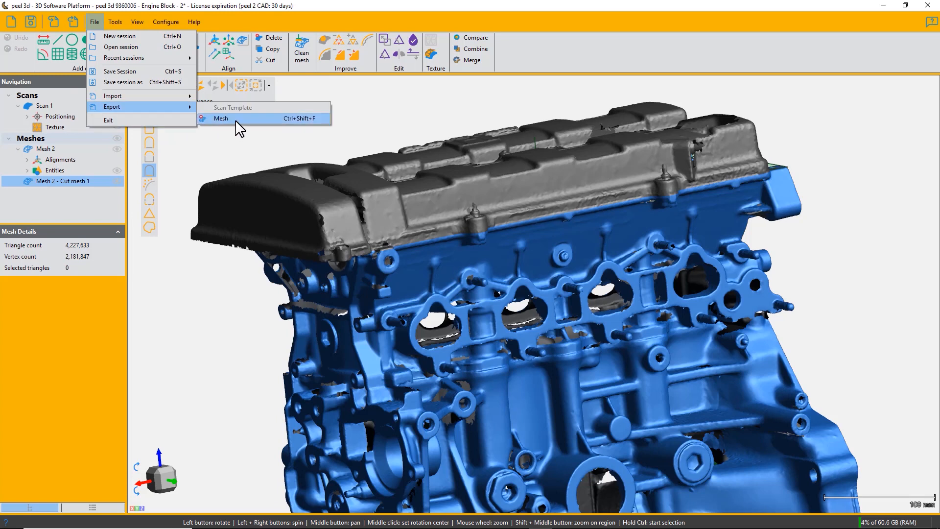
{"action": "left_click", "coordinate": [221, 118]}
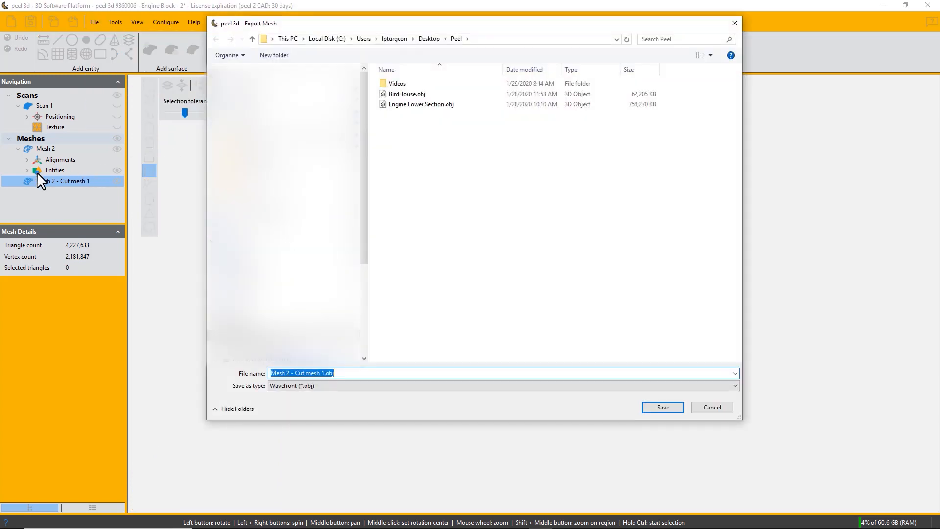
{"action": "mouse_move", "coordinate": [408, 339]}
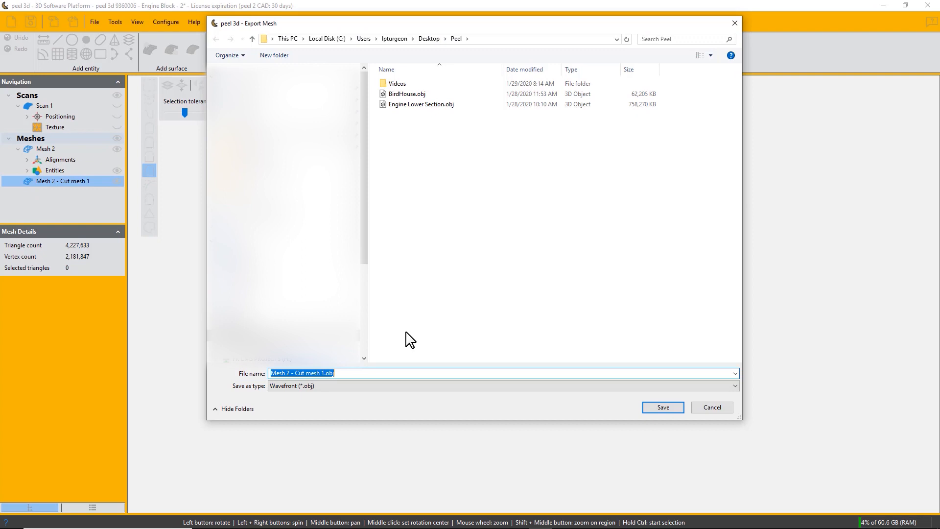
{"action": "type", "text": "ENgine Block Lower Section"}
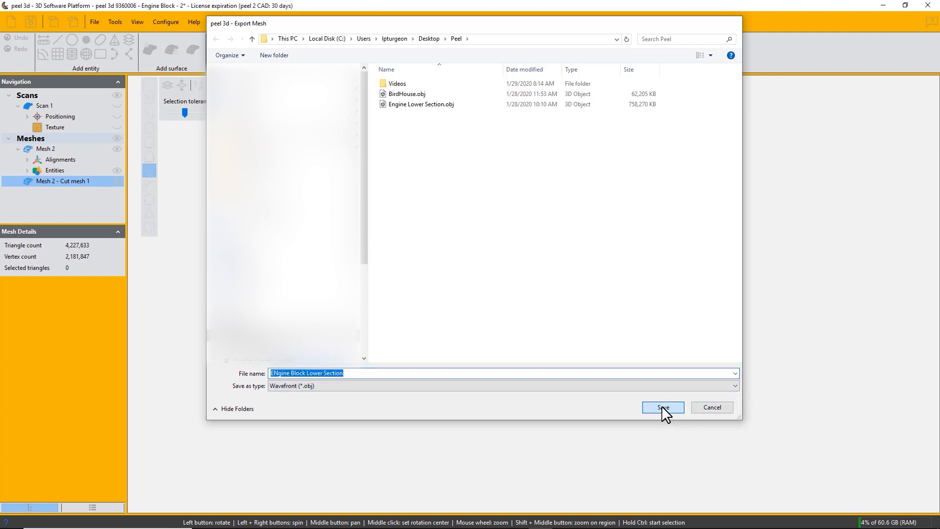
{"action": "left_click", "coordinate": [663, 408]}
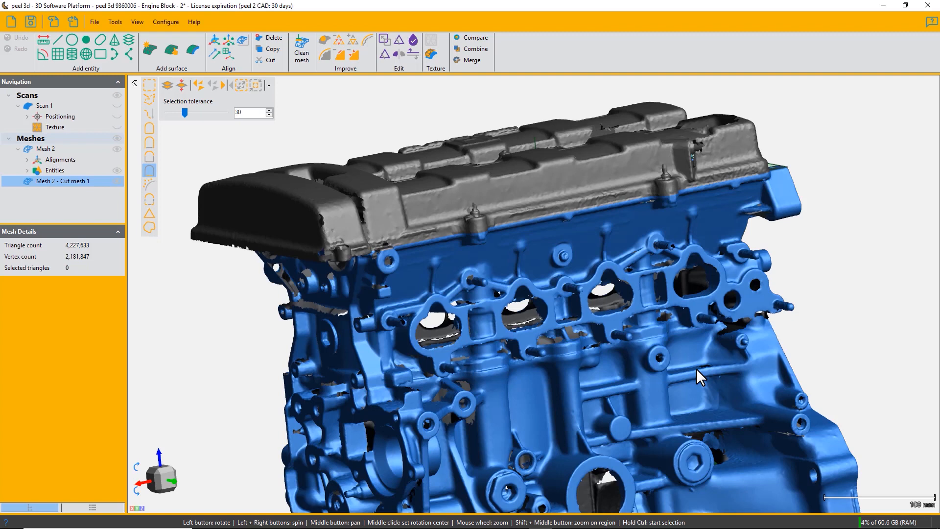
{"action": "mouse_move", "coordinate": [95, 39]}
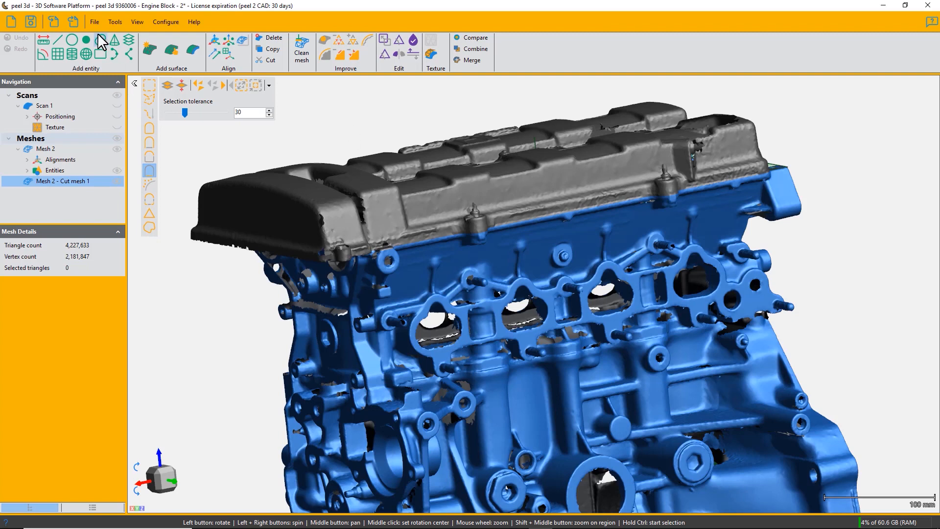
- Start Save session as, with 'Engine Block - 2' proposed, and select the file name field
{"action": "left_click", "coordinate": [94, 22]}
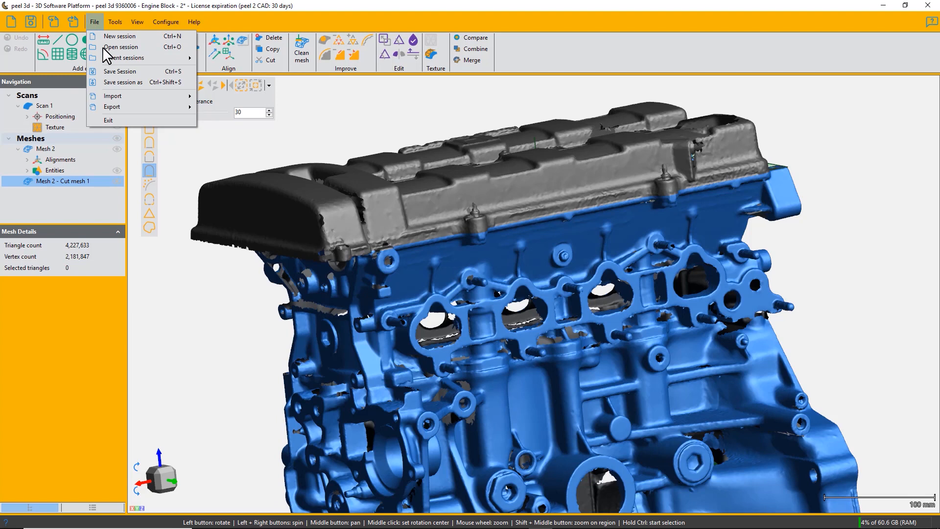
{"action": "left_click", "coordinate": [123, 82]}
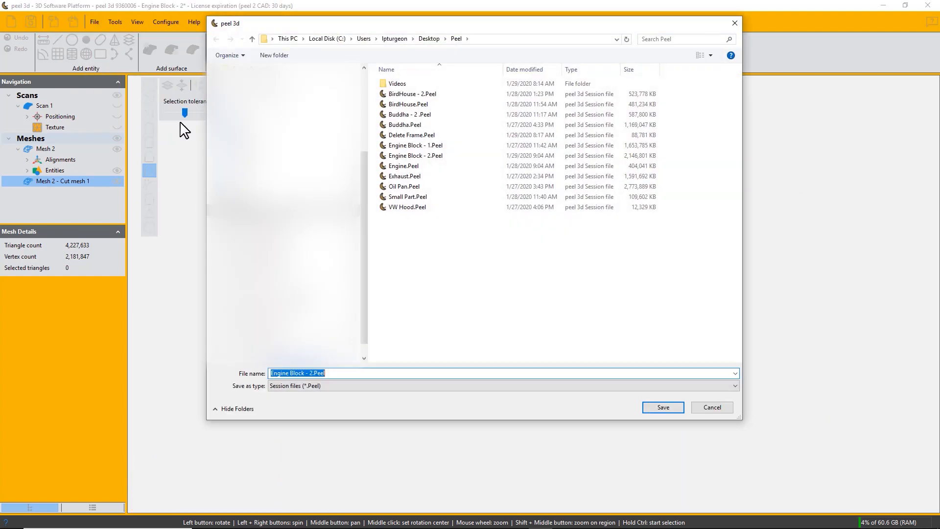
{"action": "left_click", "coordinate": [315, 373]}
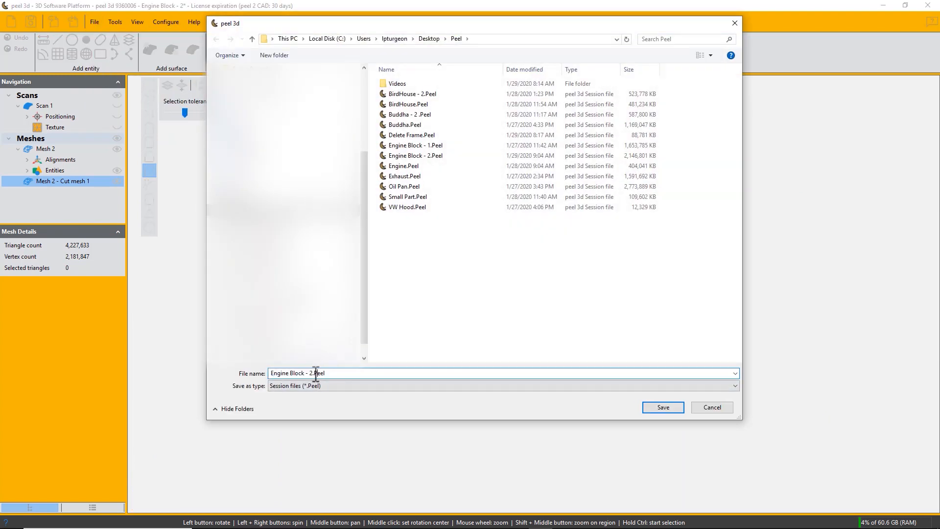